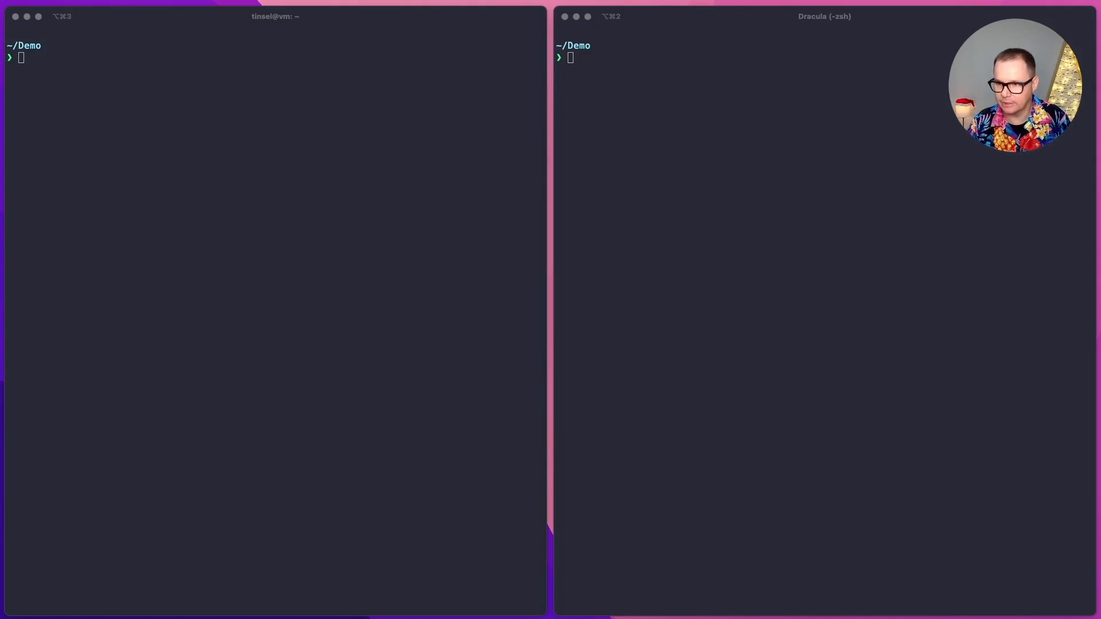
text(ssh admin@192.168.82.171)
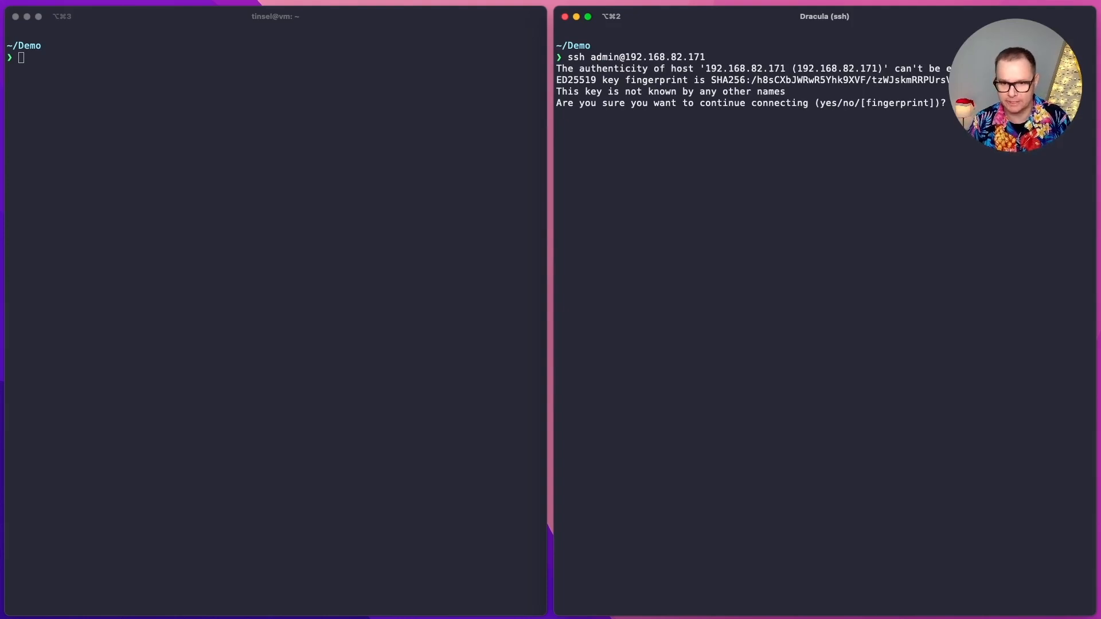
text(yes)
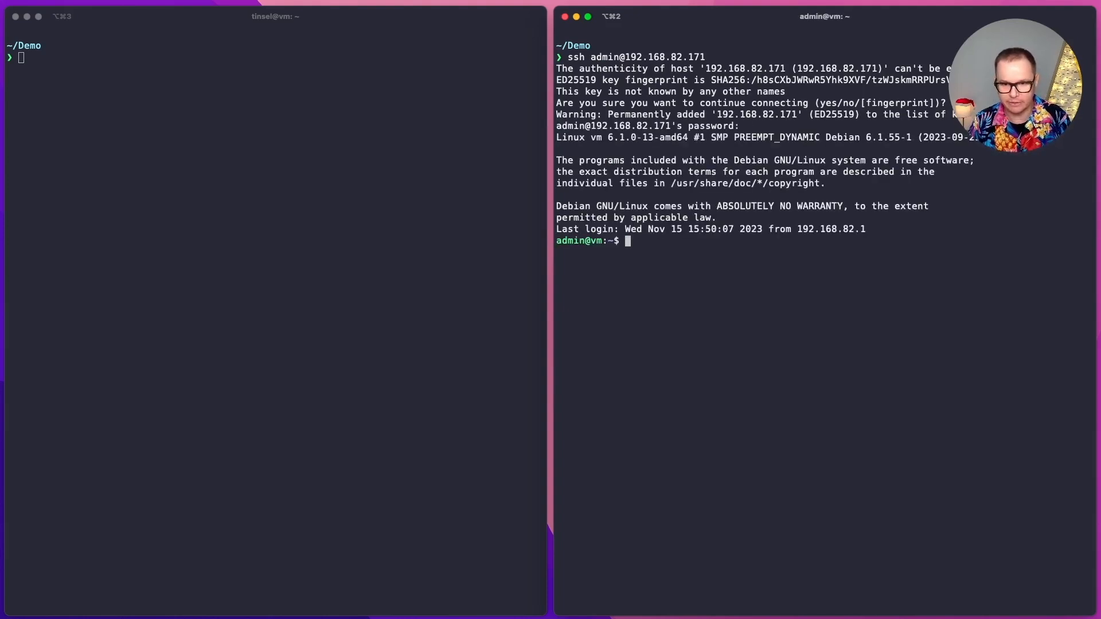
mouse_move(877, 195)
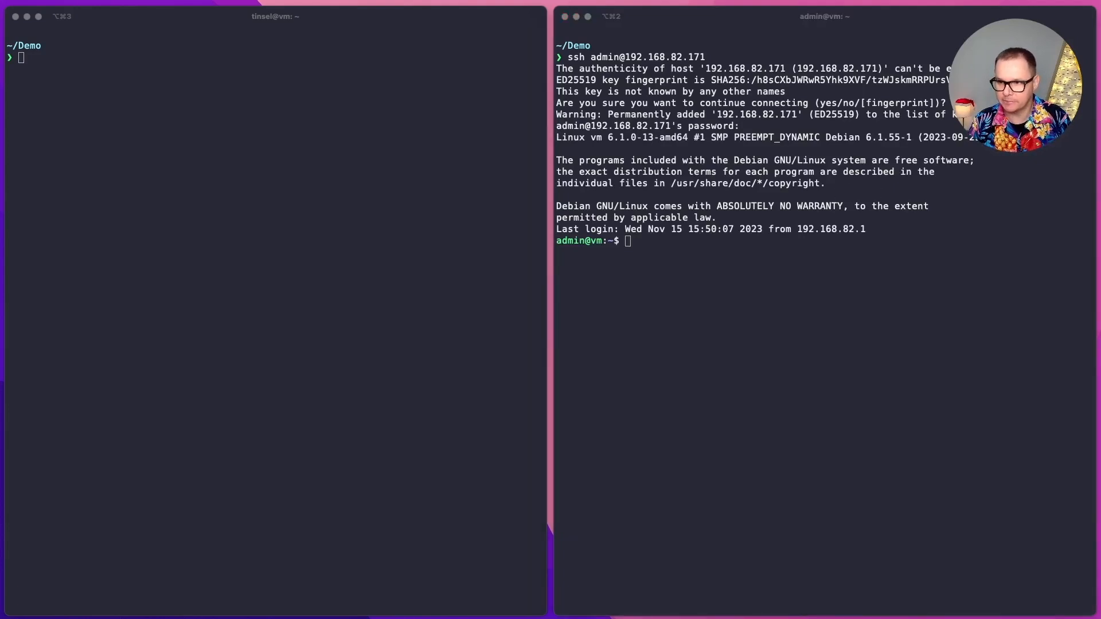
Step: Generate the 'SSH Certificate CA' key pair as ca/ca.pub, list it, and make a host_keys folder
text(ssh-keygen -C 'SSH Certificate CA' -f ca)
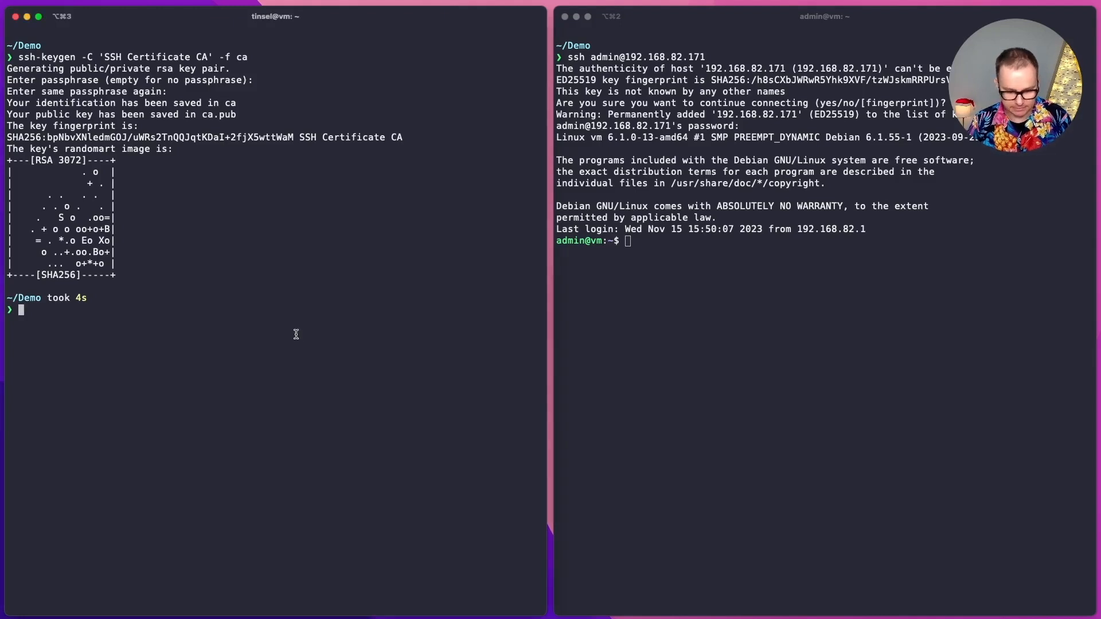
text(ls -l)
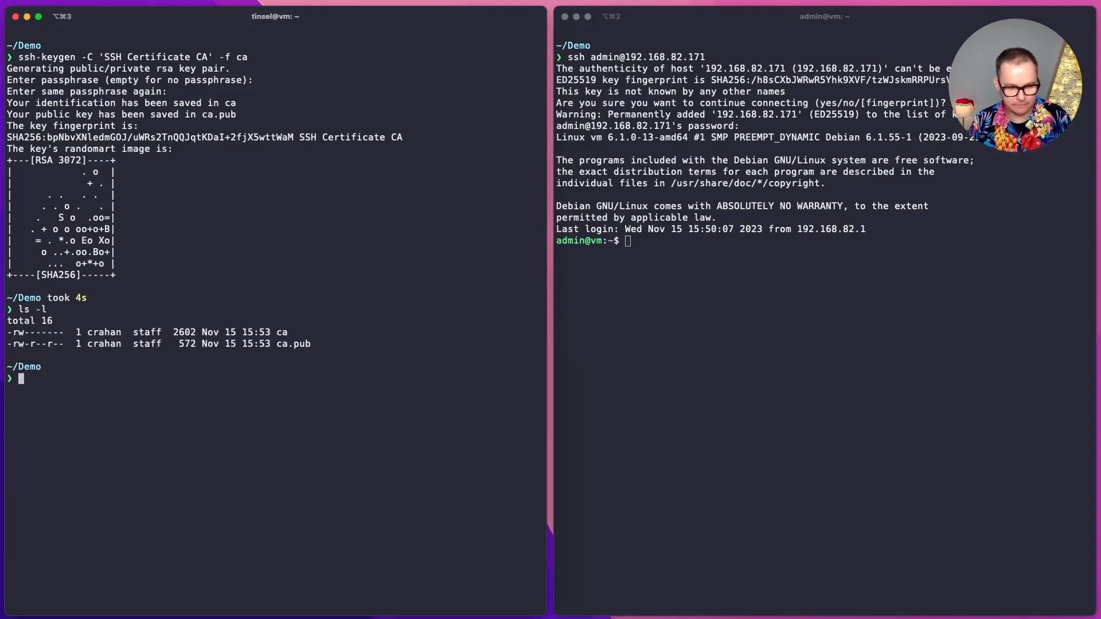
text(mkdir host_keys)
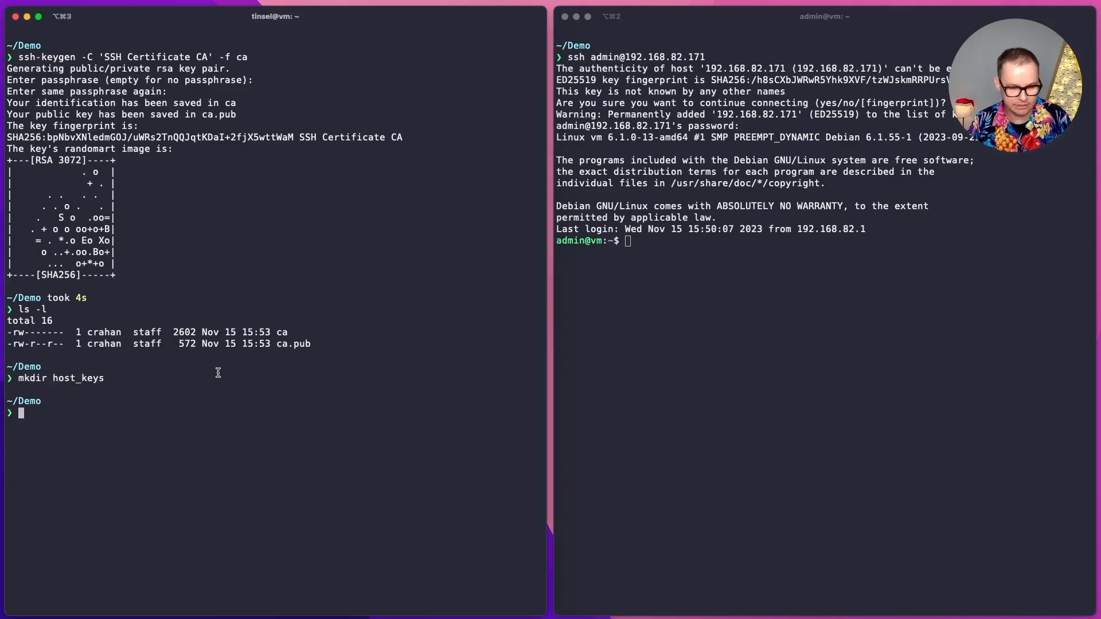
Step: scp the server's ssh_host*.pub keys into host_keys and sign each with ca as mysshserver for 192.168.82.171, valid -5m:+1w
text(scp admin@192.168.82.171:/etc/ssh/ssh_host*.pub host_keys/)
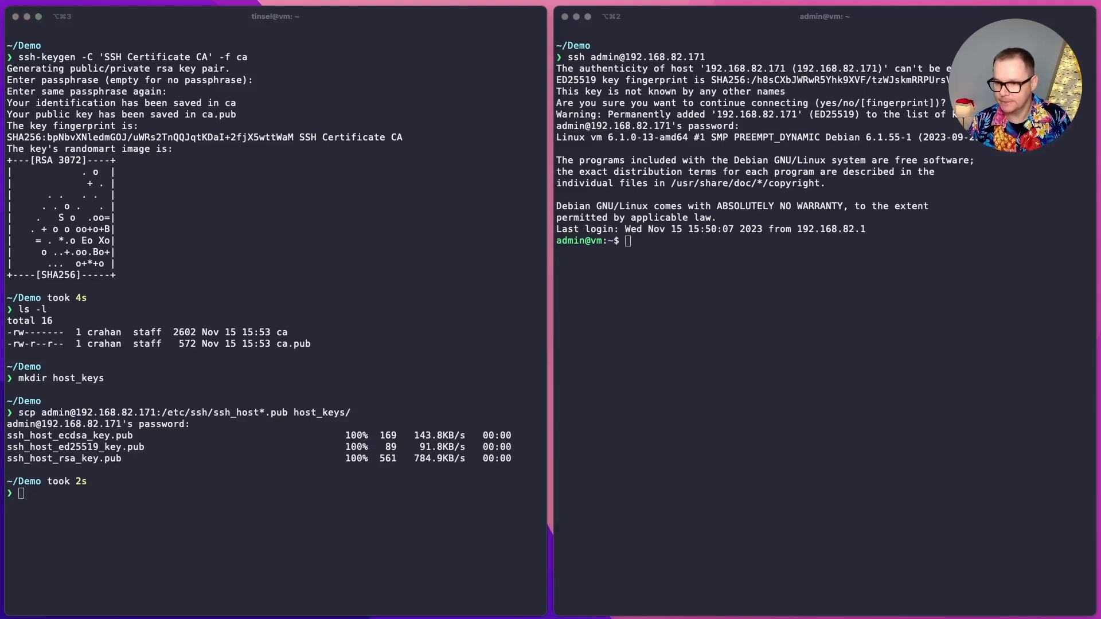
text(ssh-keygen -h -s ca -z 1 -I mysshserver -V -5m:+1w -n 192.168.82.171 host_keys/ssh_host_ecdsa_key.pub)
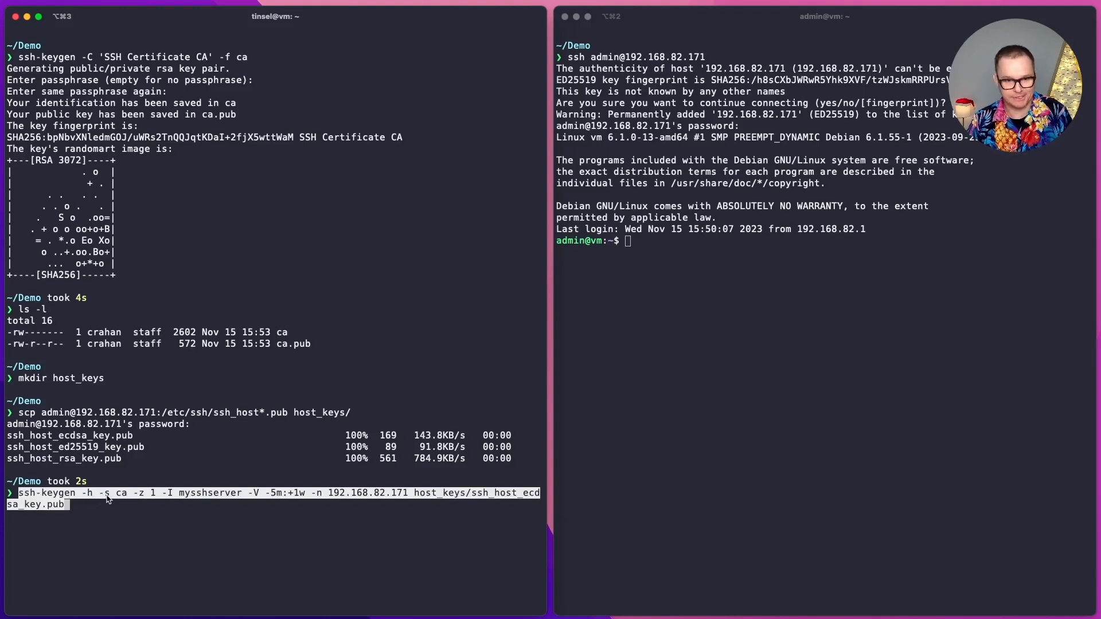
mouse_move(118, 499)
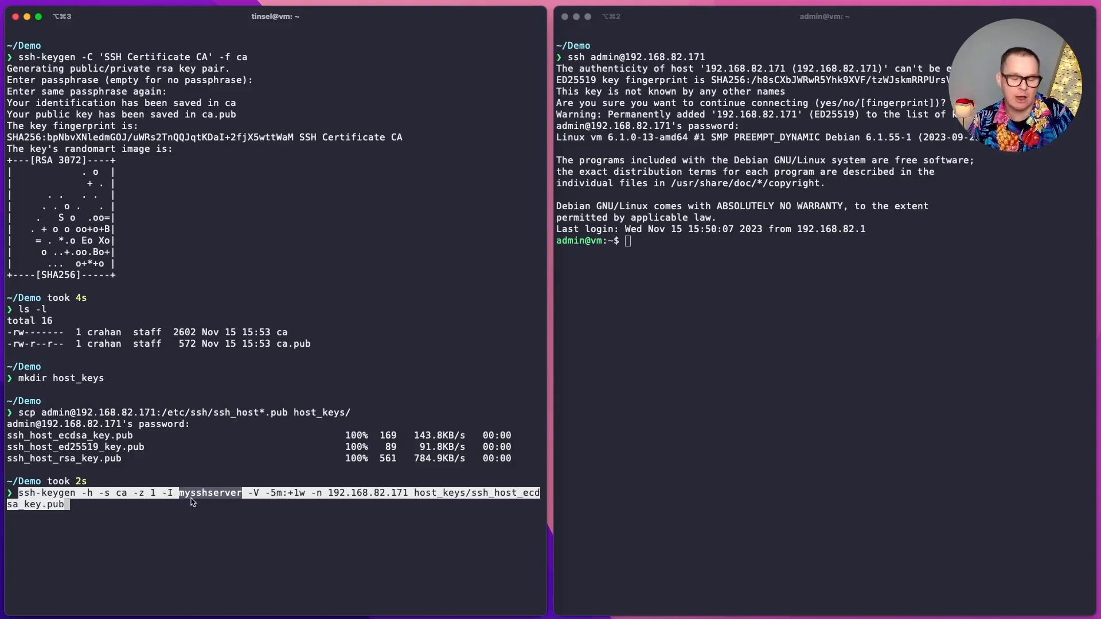
mouse_move(253, 500)
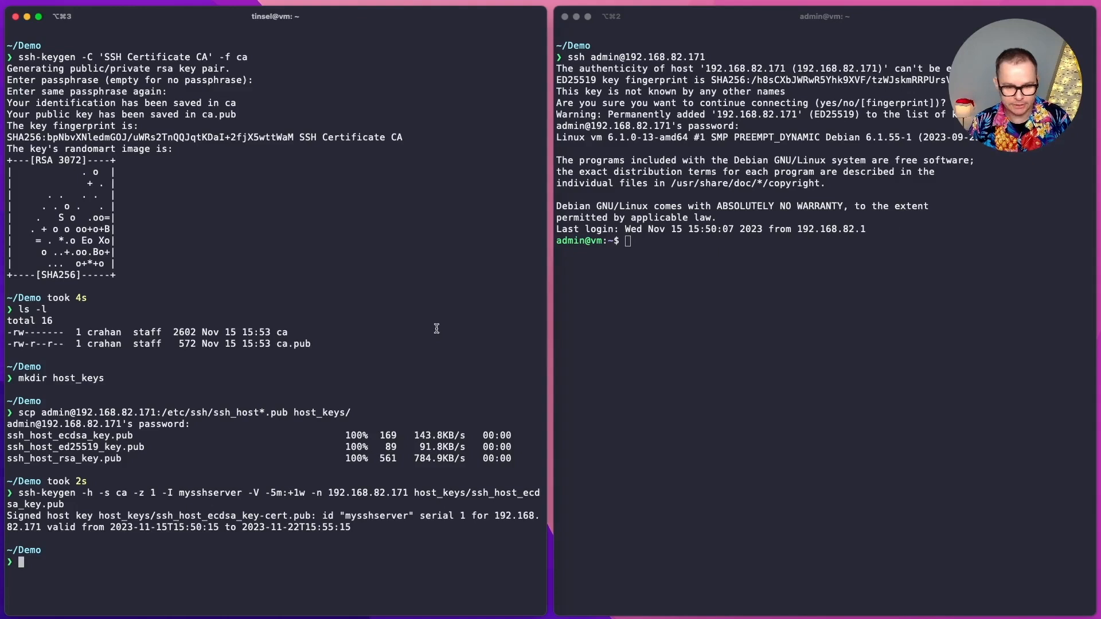
text(ssh-keygen -h -s ca -z 2 -I mysshserver -V -5m:+1w -n 192.168.82.171 host_keys/ssh_host_ed25519_key.pub)
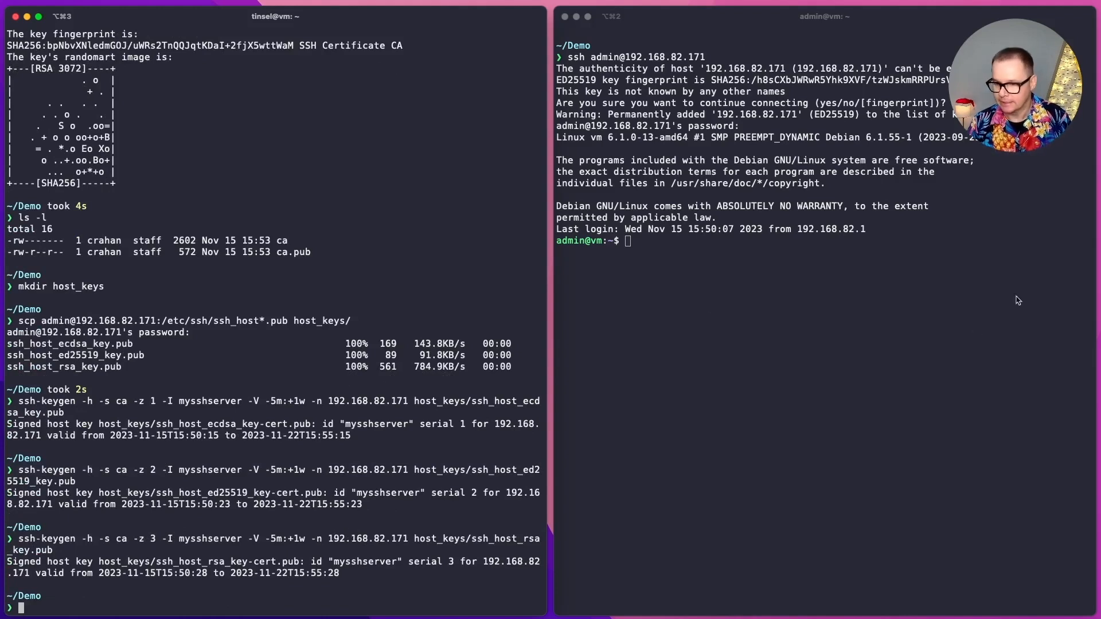
Step: List the ECDSA host certificate with ssh-keygen -L, showing key ID mysshserver, serial 1, principal 192.168.82.171
text(ssh-keygen -L)
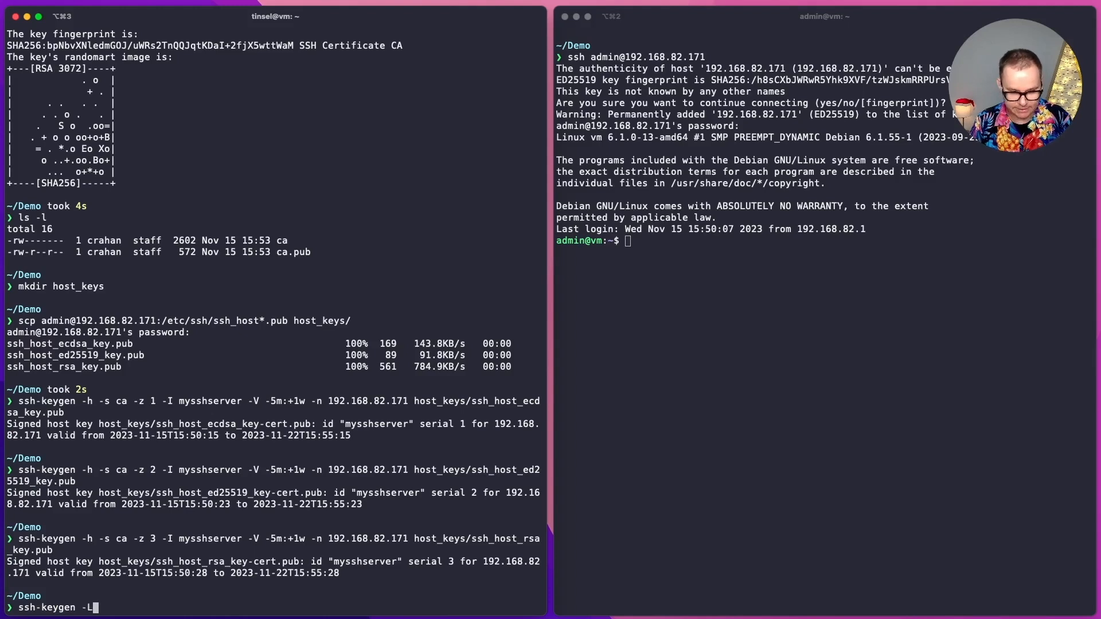
text(-f)
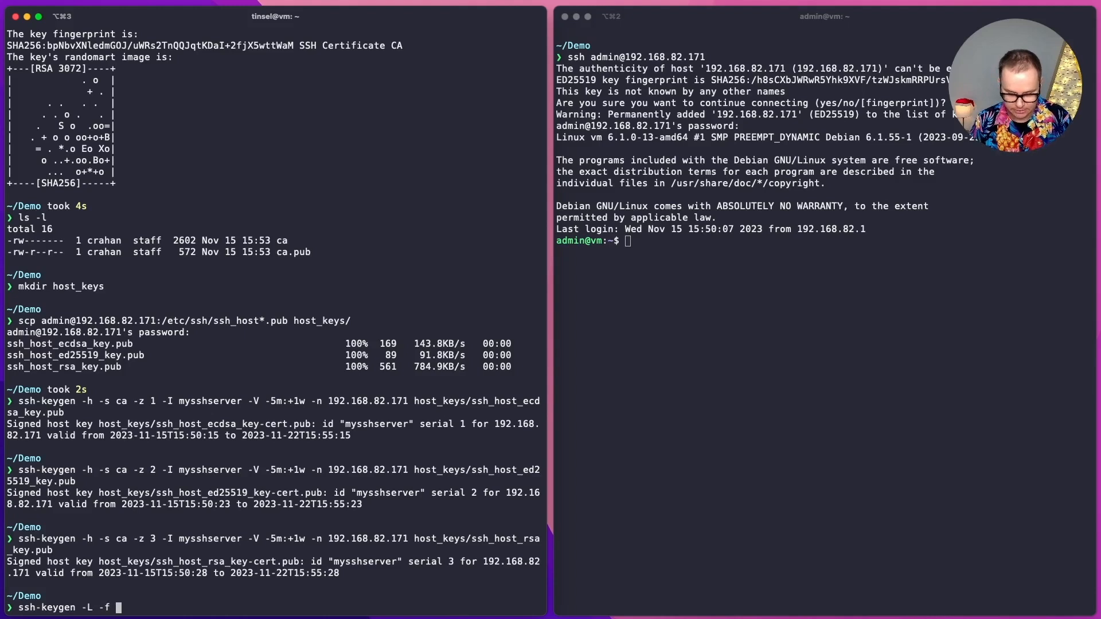
text(host_keys/ssh_host_ecdsa_key-cert.pub)
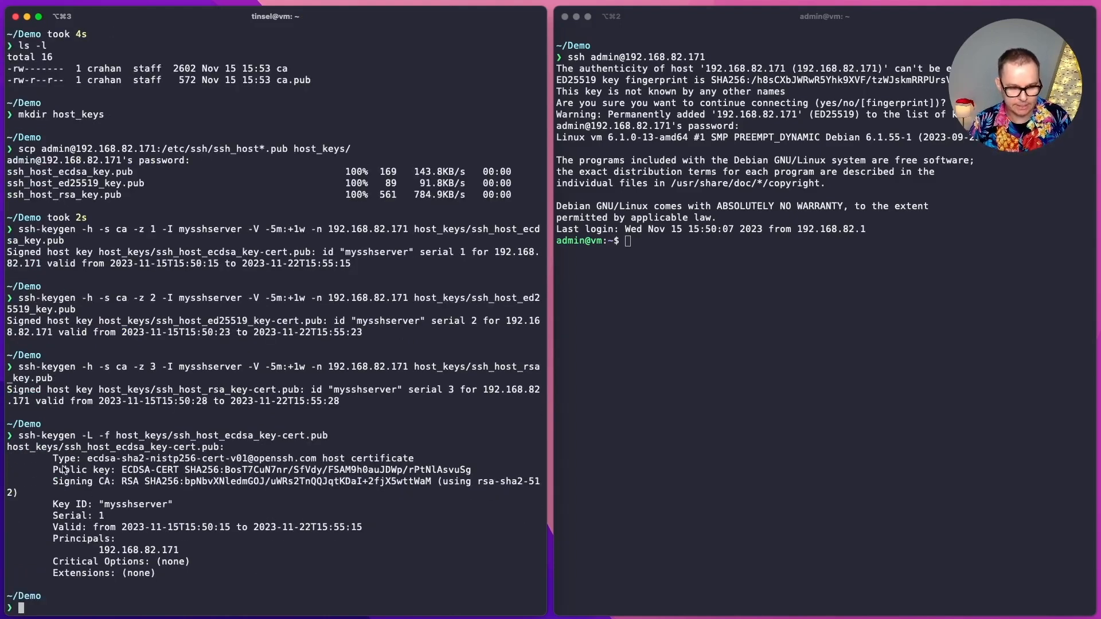
drag(91, 482, 239, 482)
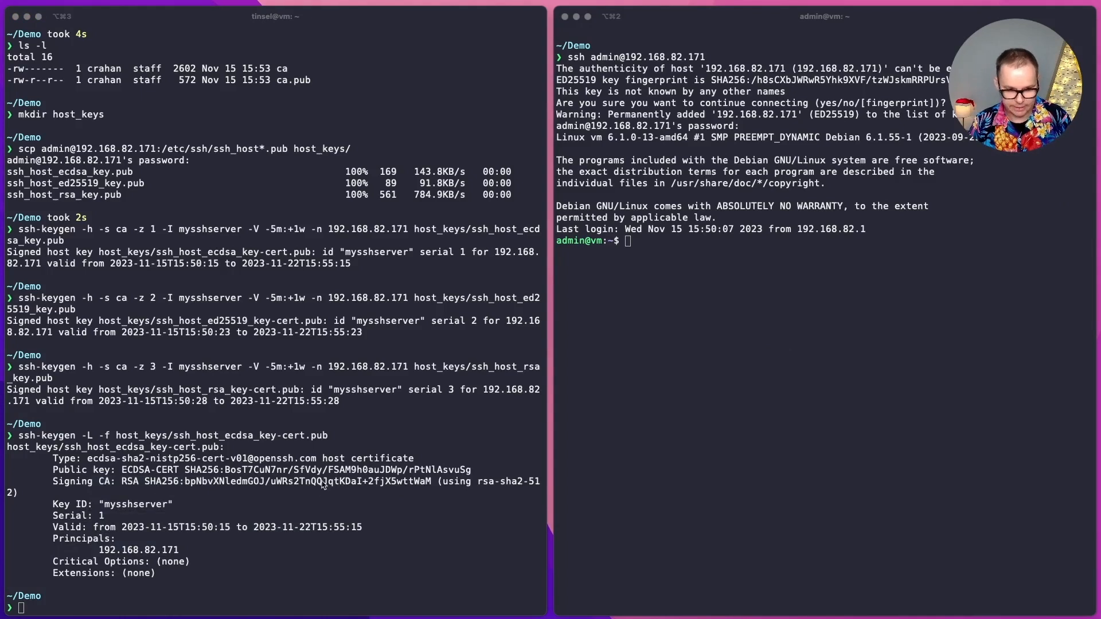
text(scp host_keys/*-cert.pub ca.pub admin@192.168.82.171:)
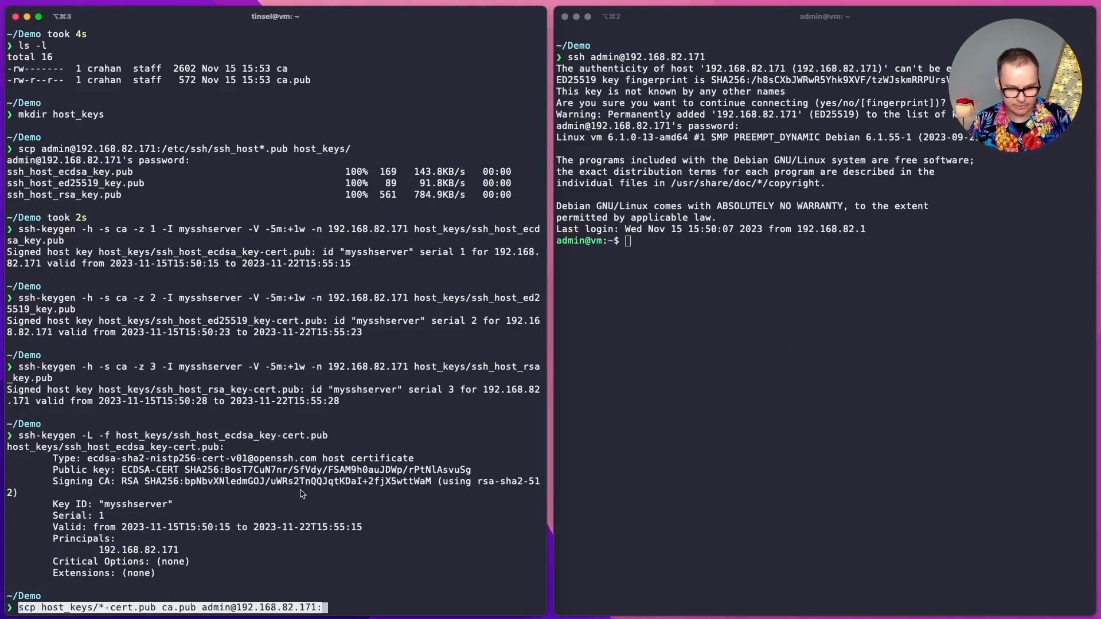
key(Return)
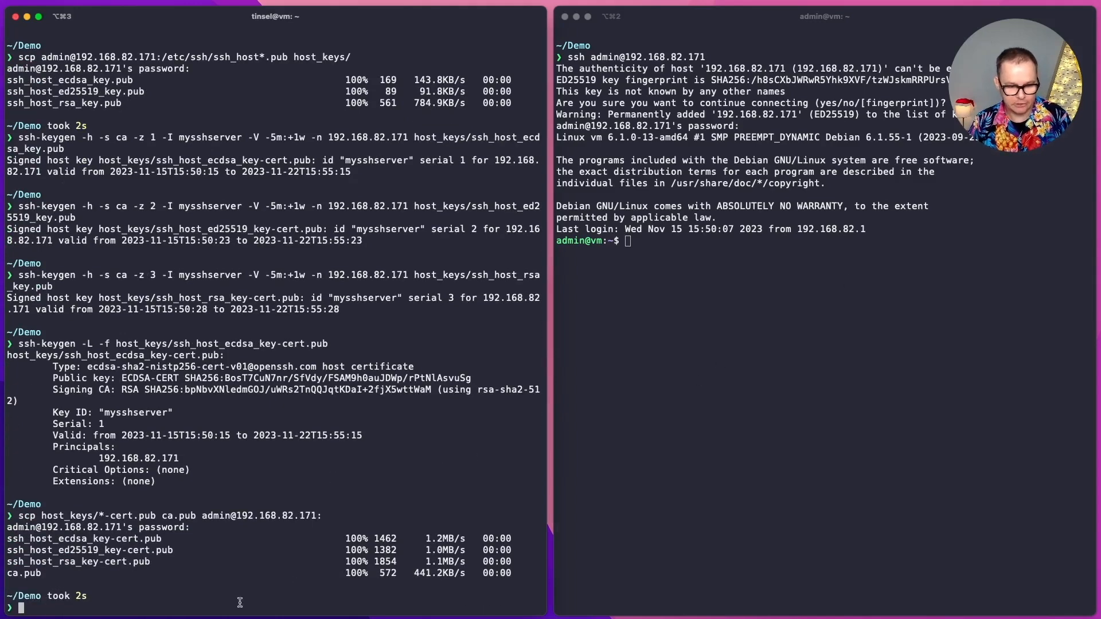
mouse_move(307, 489)
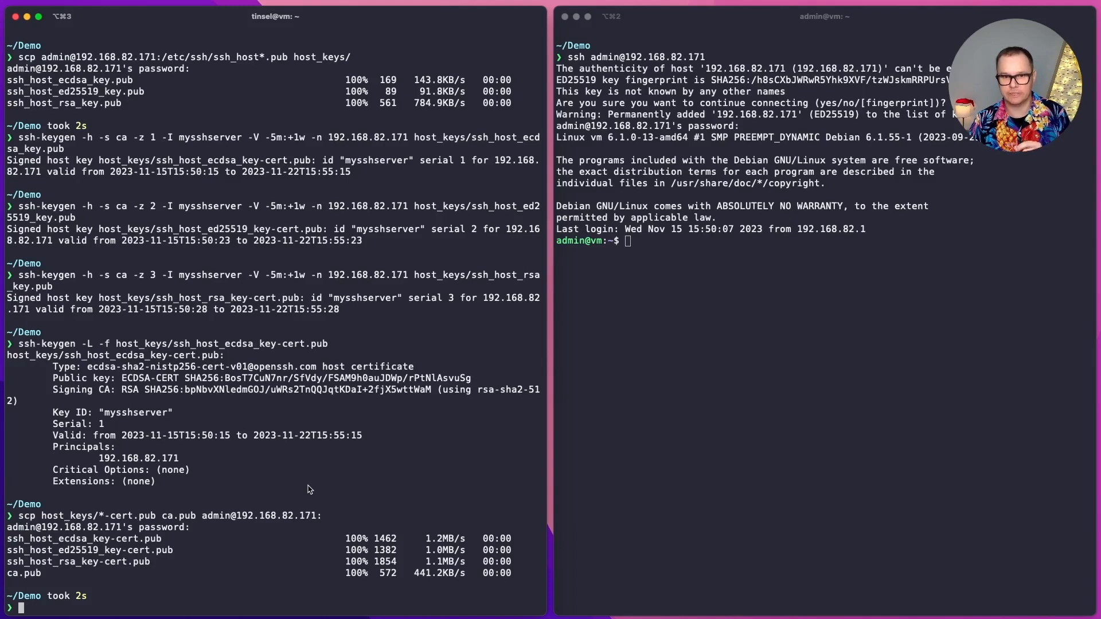
mouse_move(1062, 373)
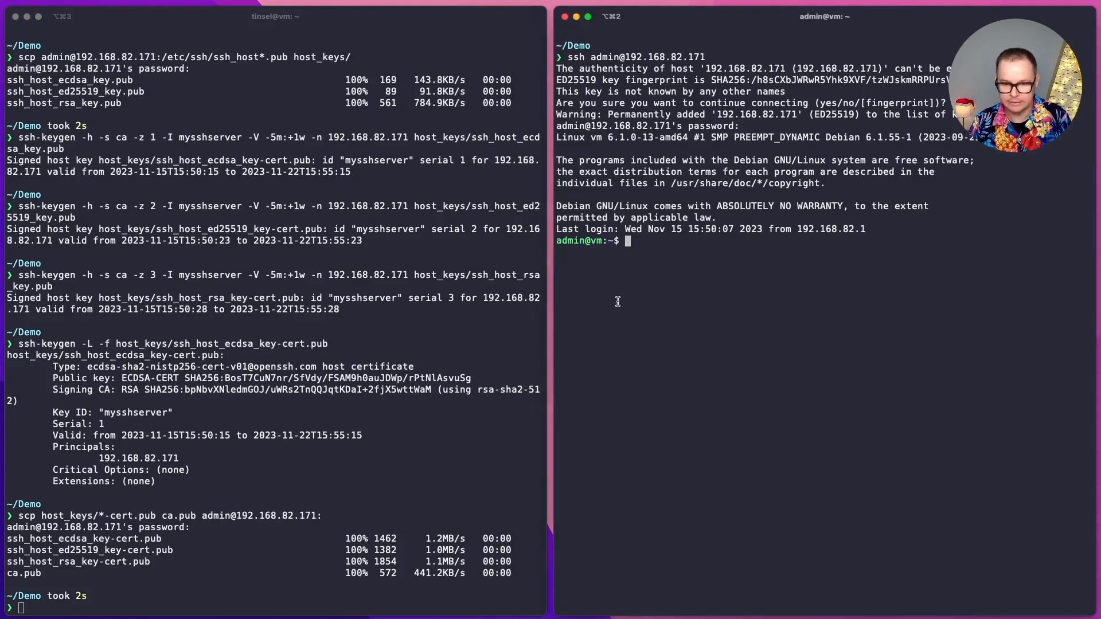
Step: As root, move the certificates and ca.pub into /etc/ssh, chown them root:root and list /etc/ssh
text(su)
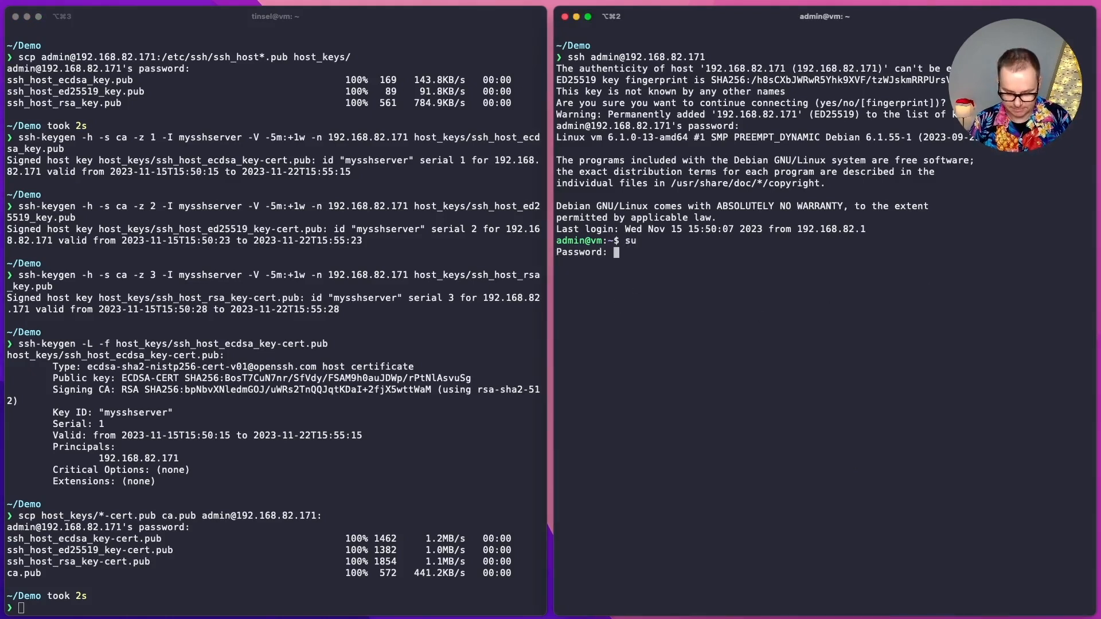
text(mv *-cert.pub ca.pub /etc/ssh/)
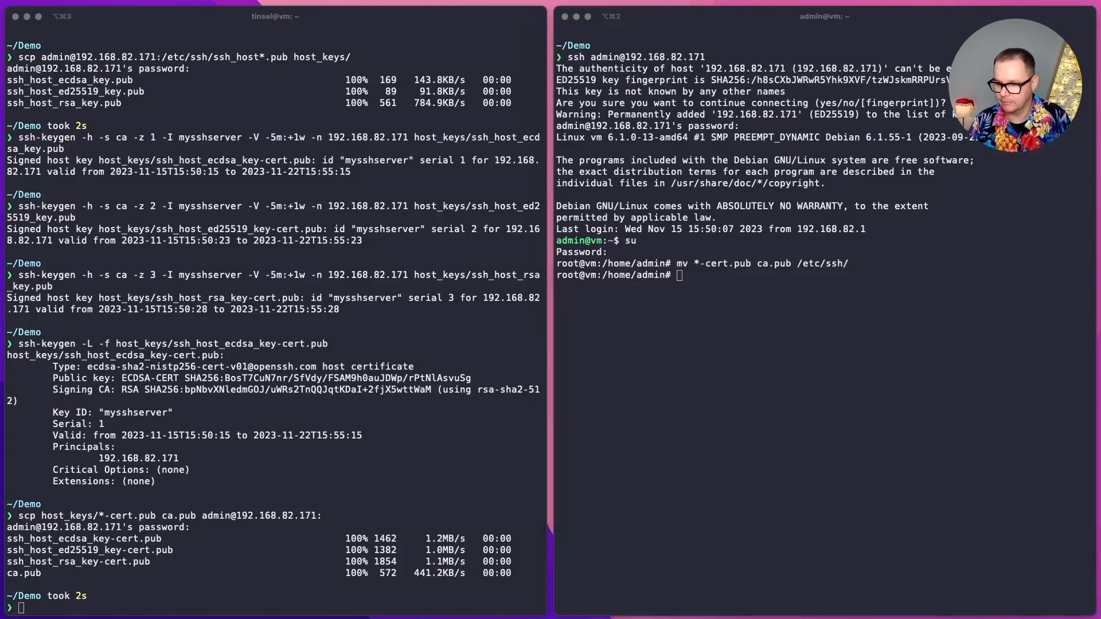
text(chown root:root /etc/ssh/*-cert.pub /etc/ssh/ca.pub)
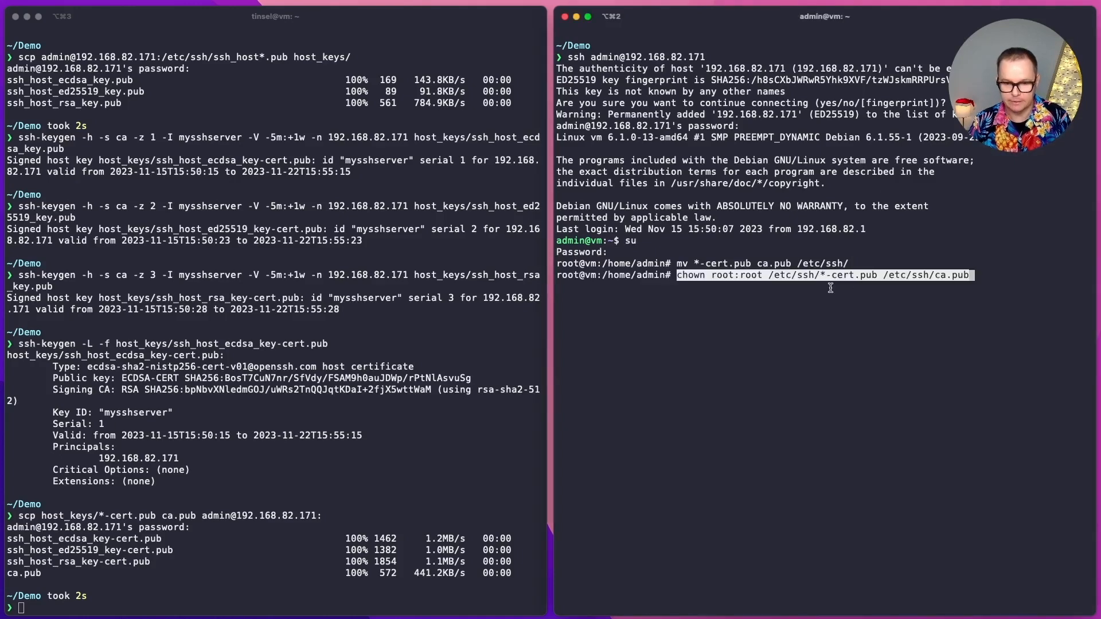
text(ls -l)
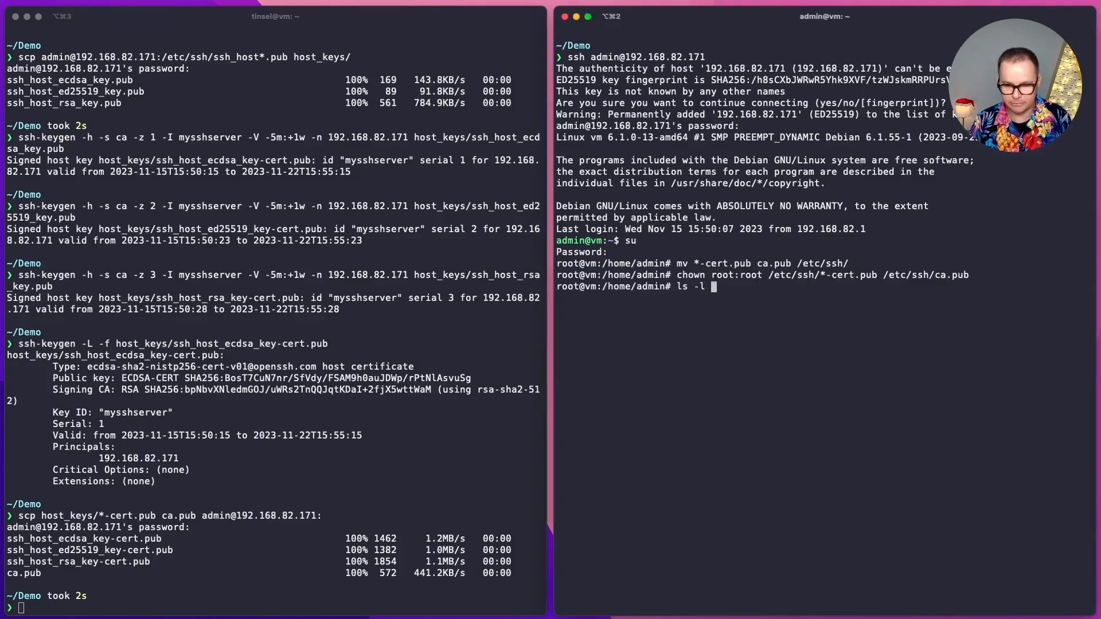
text(/etc/ssh/)
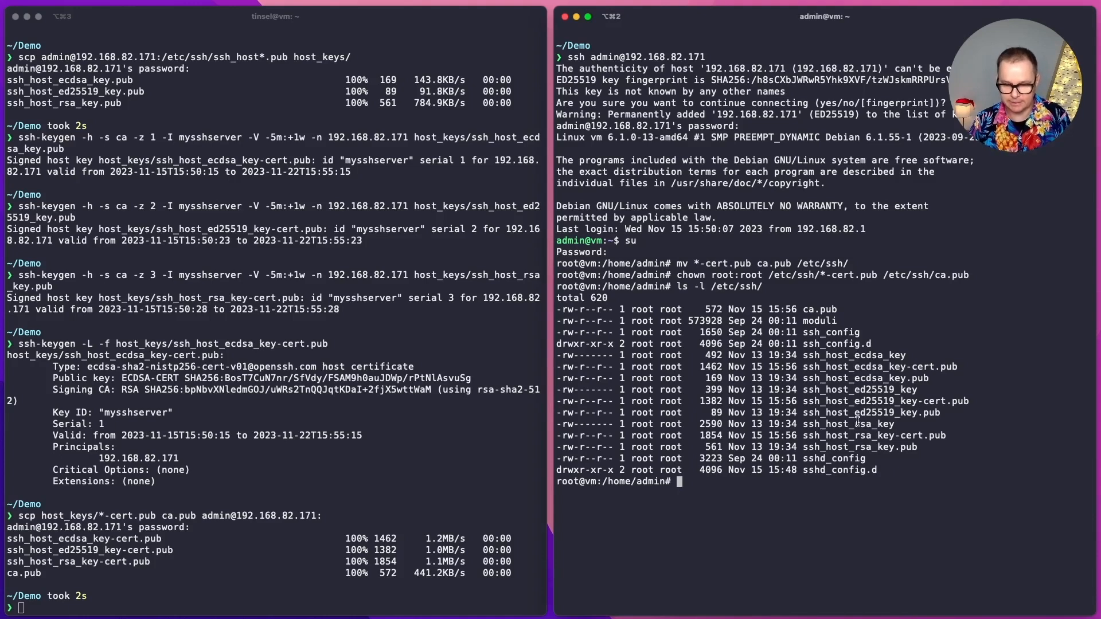
Step: Enter the command nano /etc/ssh/sshd_config.d/sshcerts.conf to edit the sshd certificate config
text(n)
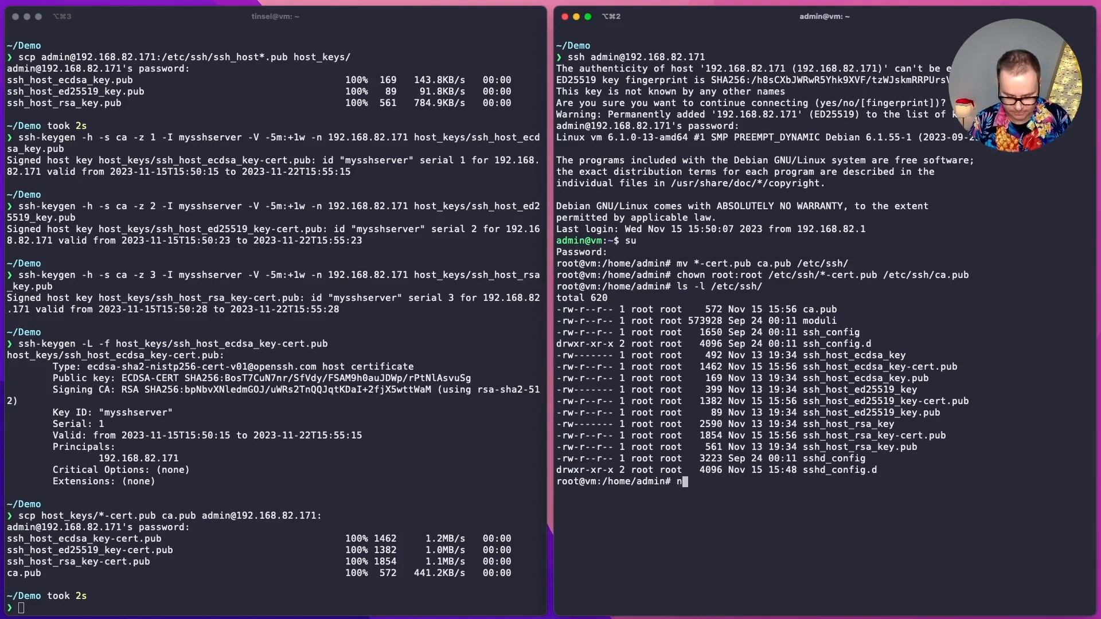
text(ano /etc/ssh/sshd_config.d/sshcerts.conf)
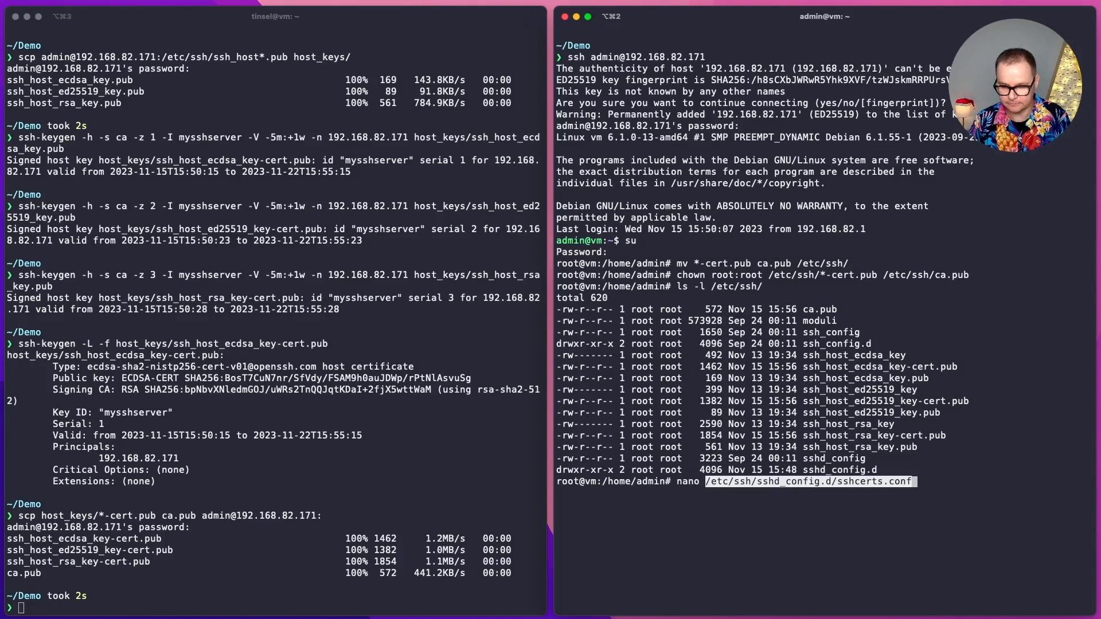
Step: Fill sshcerts.conf with HostKey, HostCertificate, TrustedUserCAKeys ca.pub and PasswordAuthentication no lines, then save
key(enter)
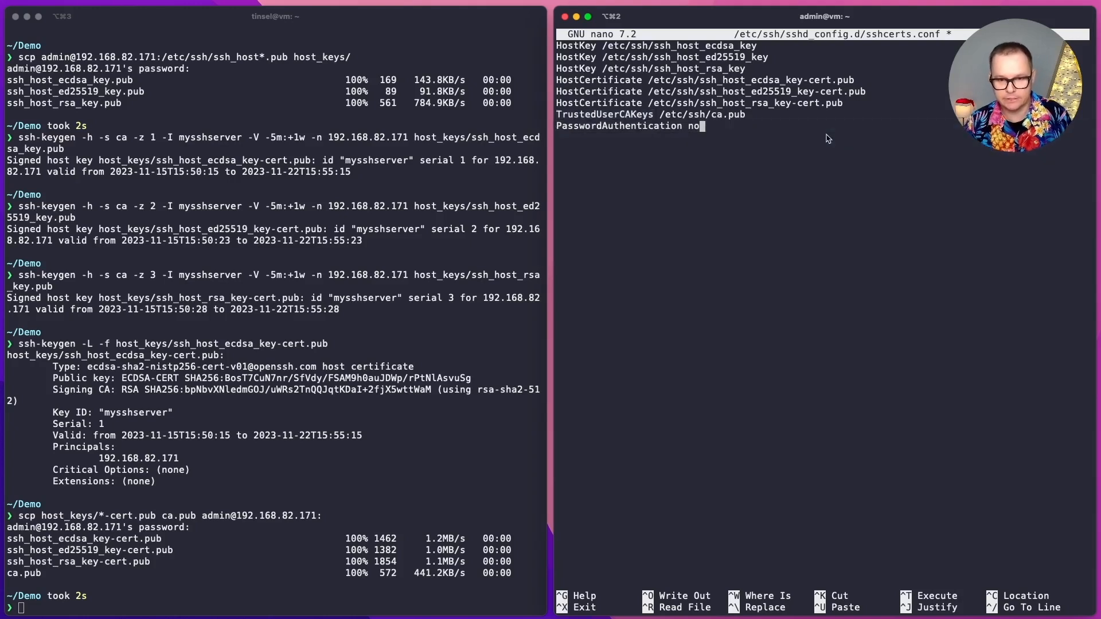
key(enter)
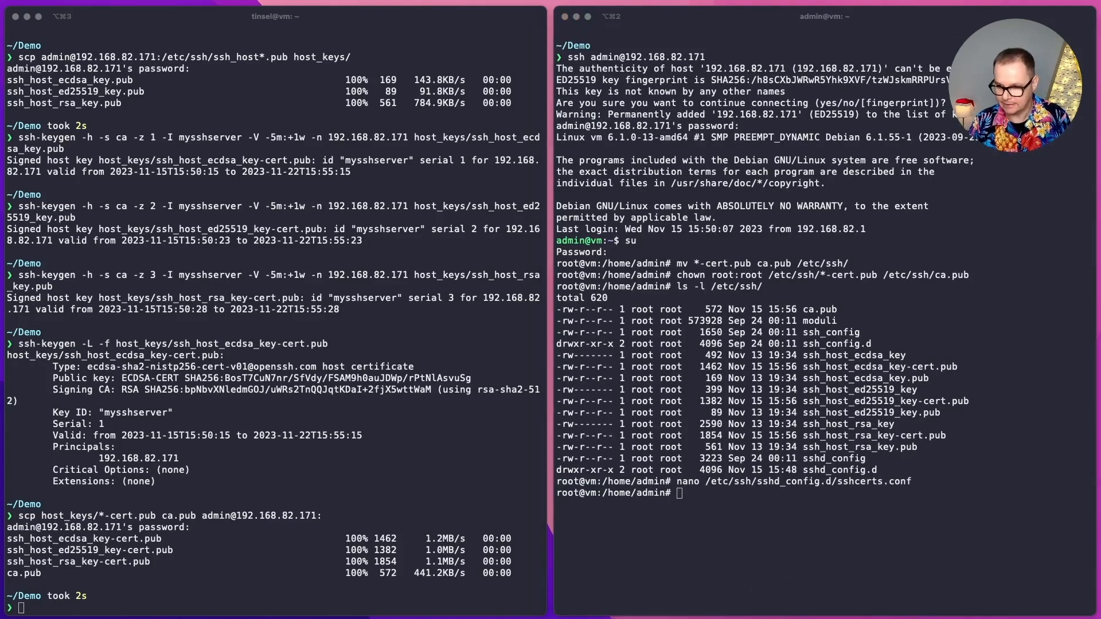
Step: Restart the server's SSH service via /etc/init.d/ssh restart and cat ca.pub locally
text(/etc/init.d/ssh restart)
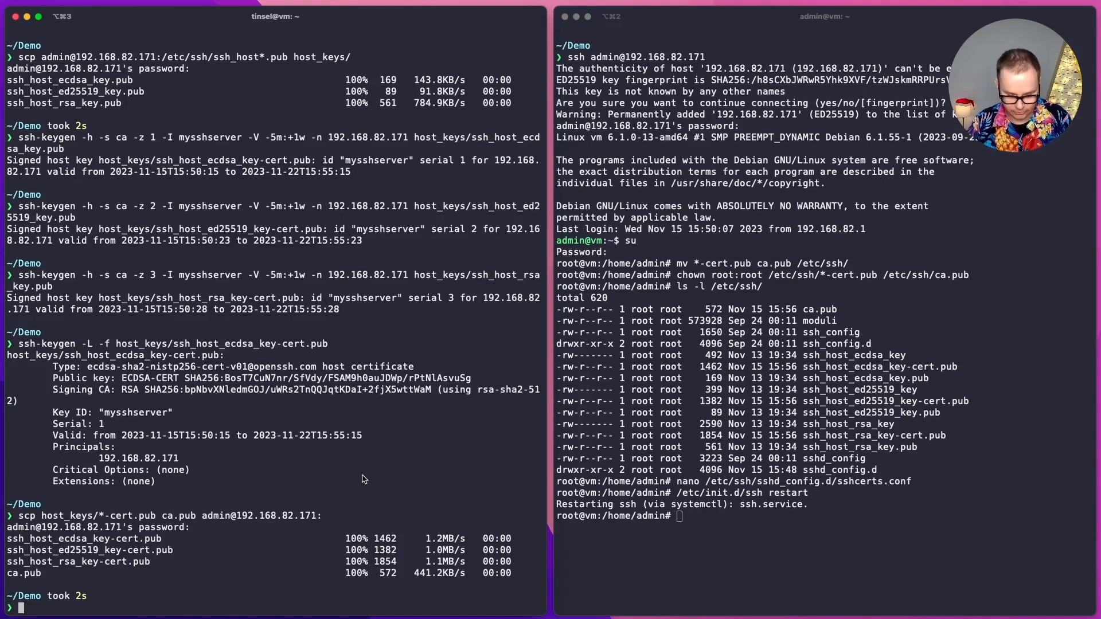
text(cat)
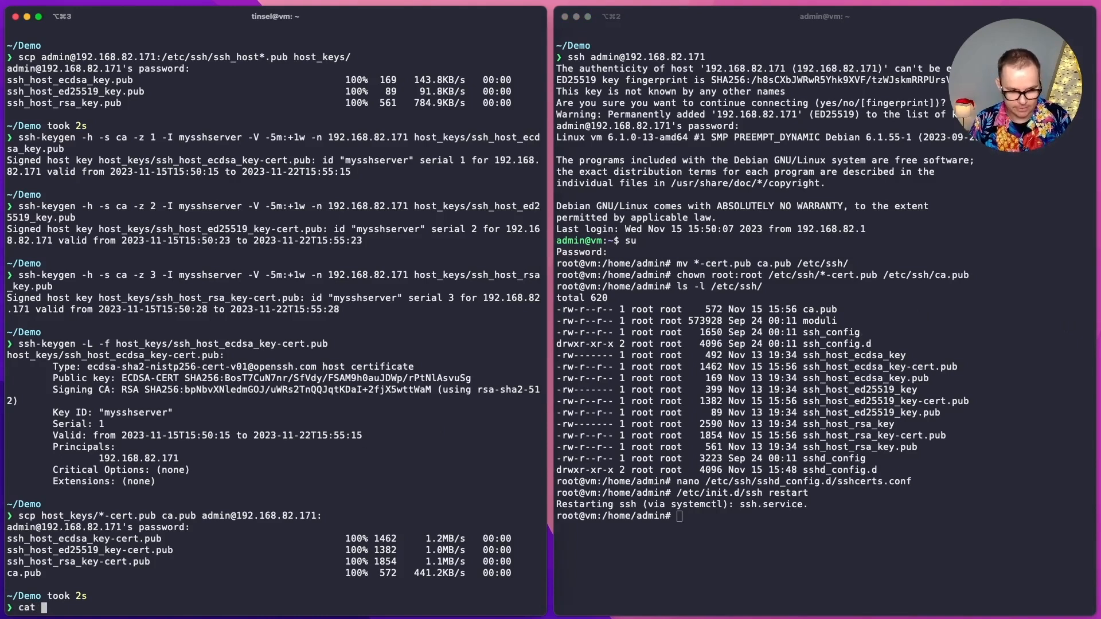
text(ca.pub)
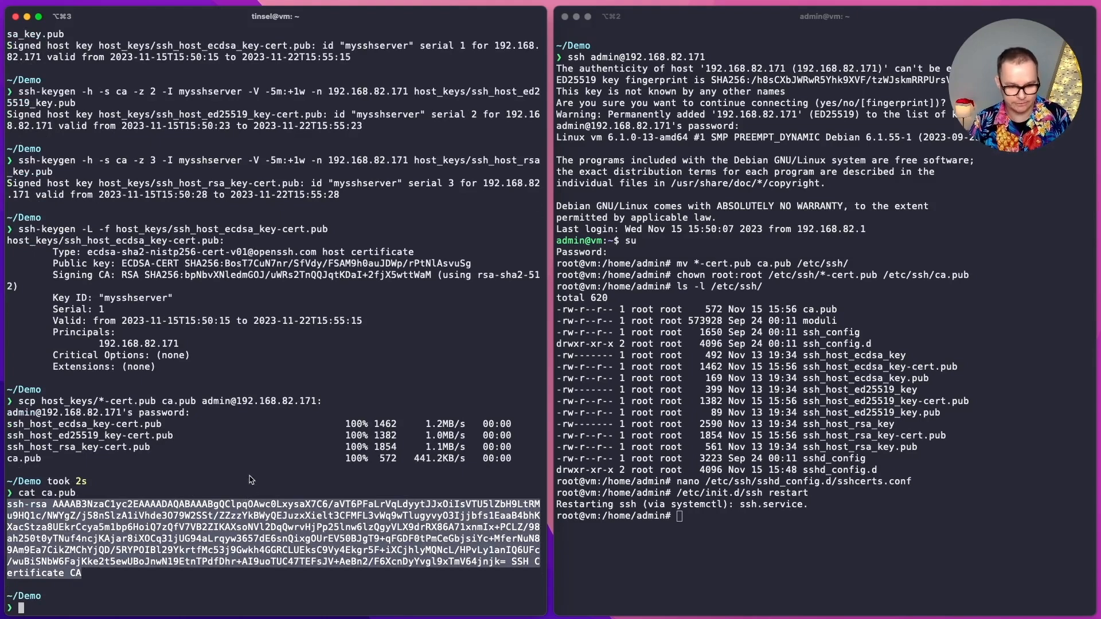
Step: Edit ~/.ssh/known_hosts locally in nano
text(nano ~/)
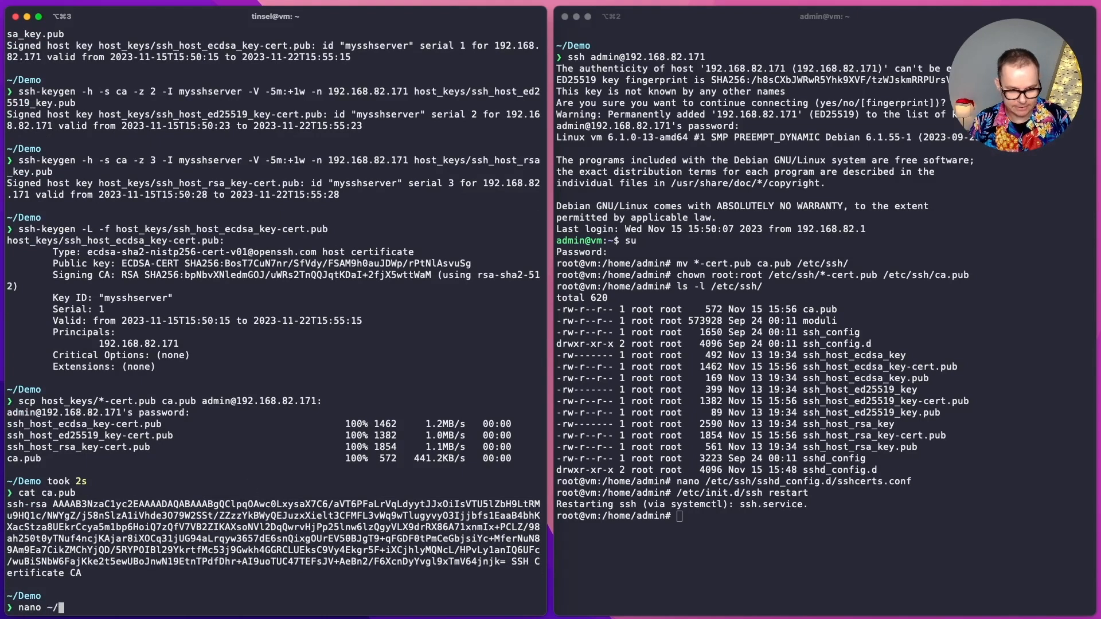
text(.ssh/kno)
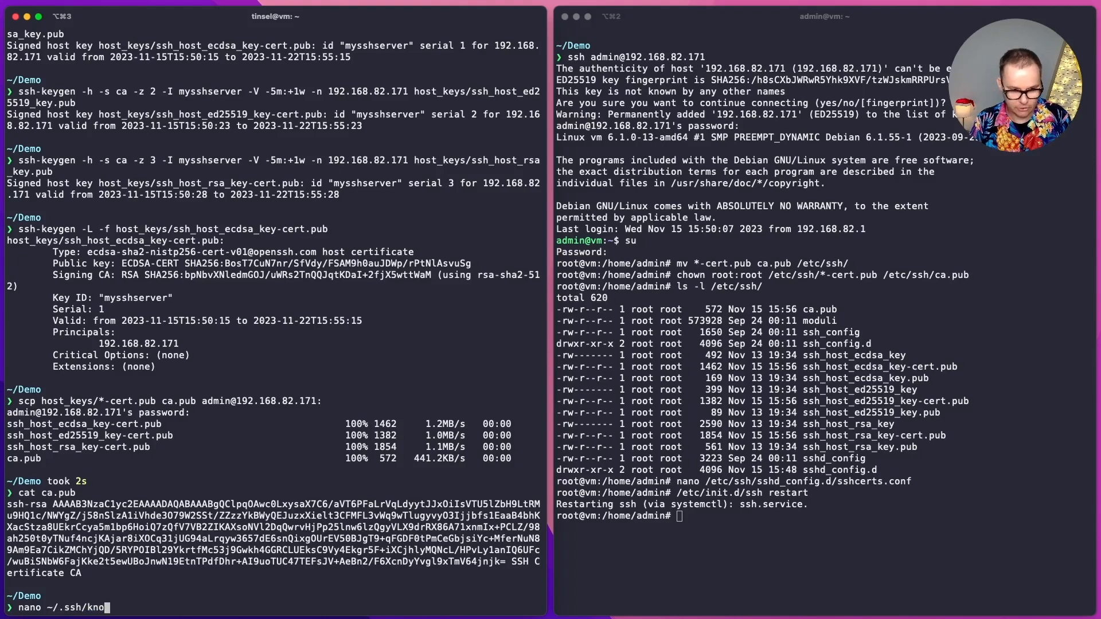
key(enter)
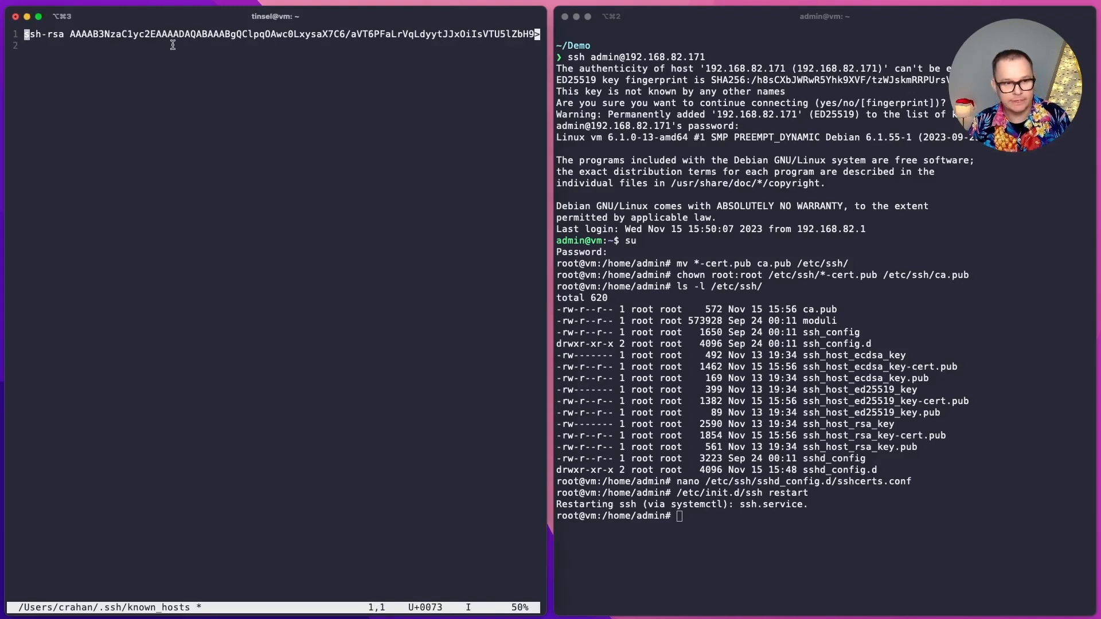
text(@cert-authority 192.168.82.171)
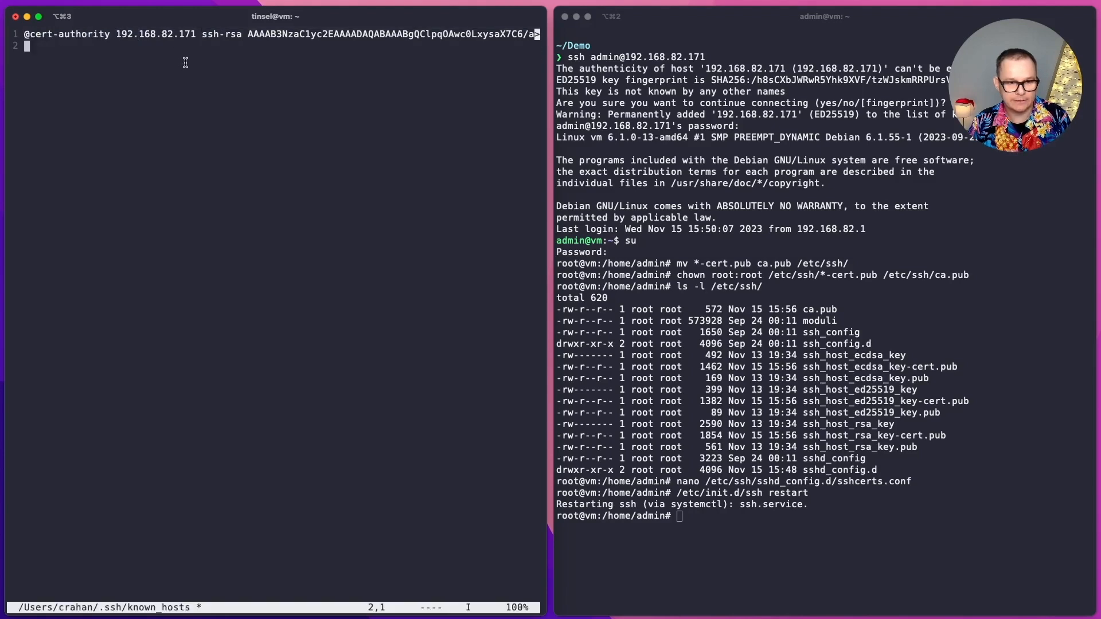
mouse_move(209, 43)
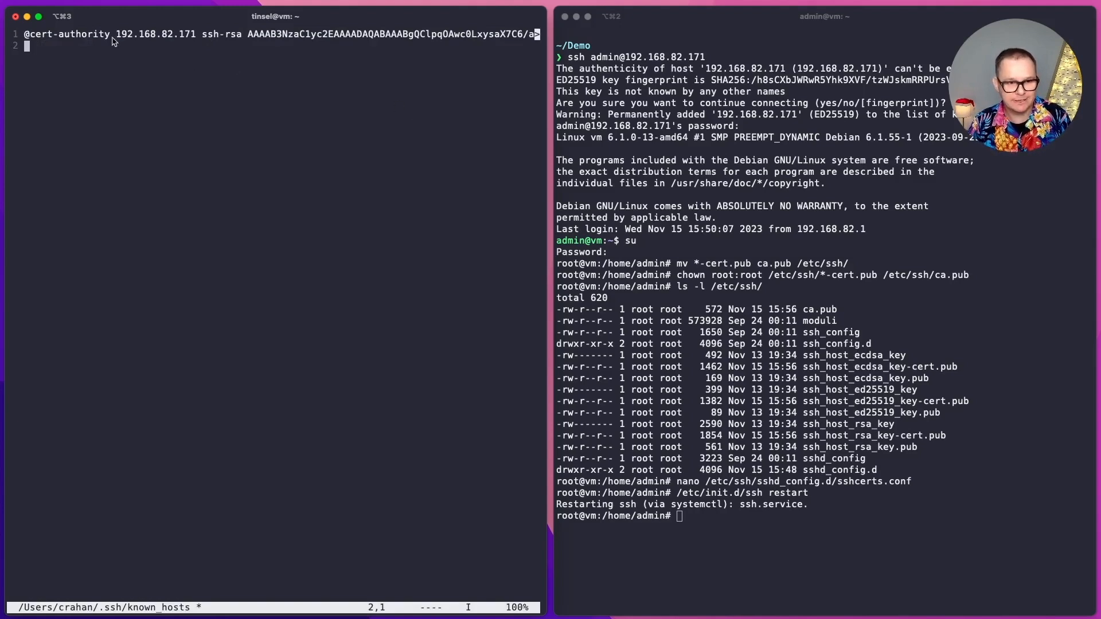
double_click(155, 34)
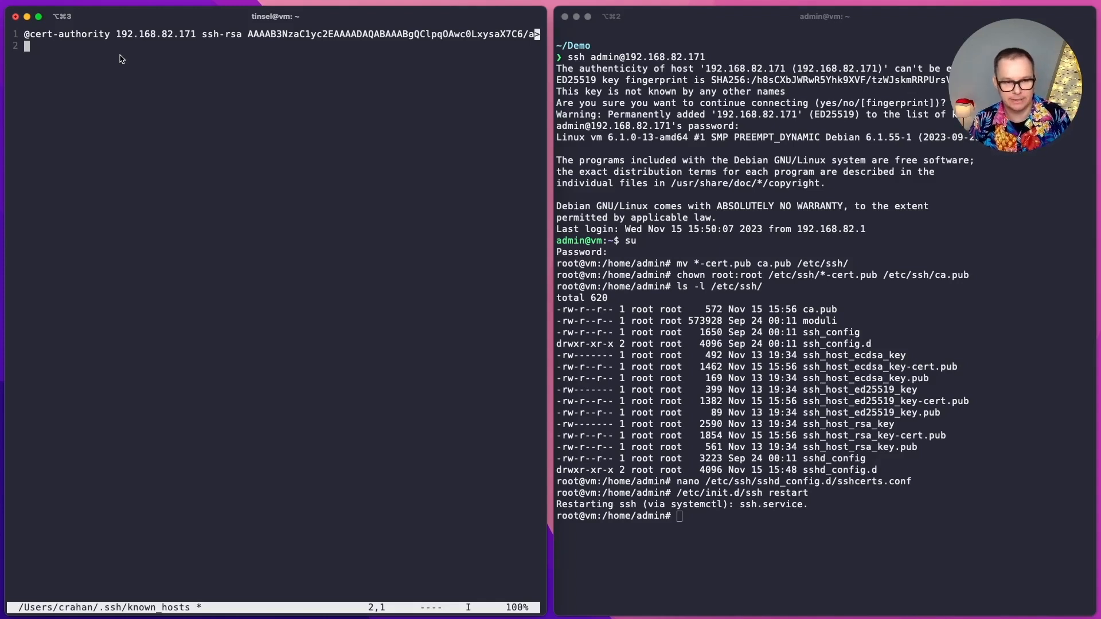
key(ctrl+o)
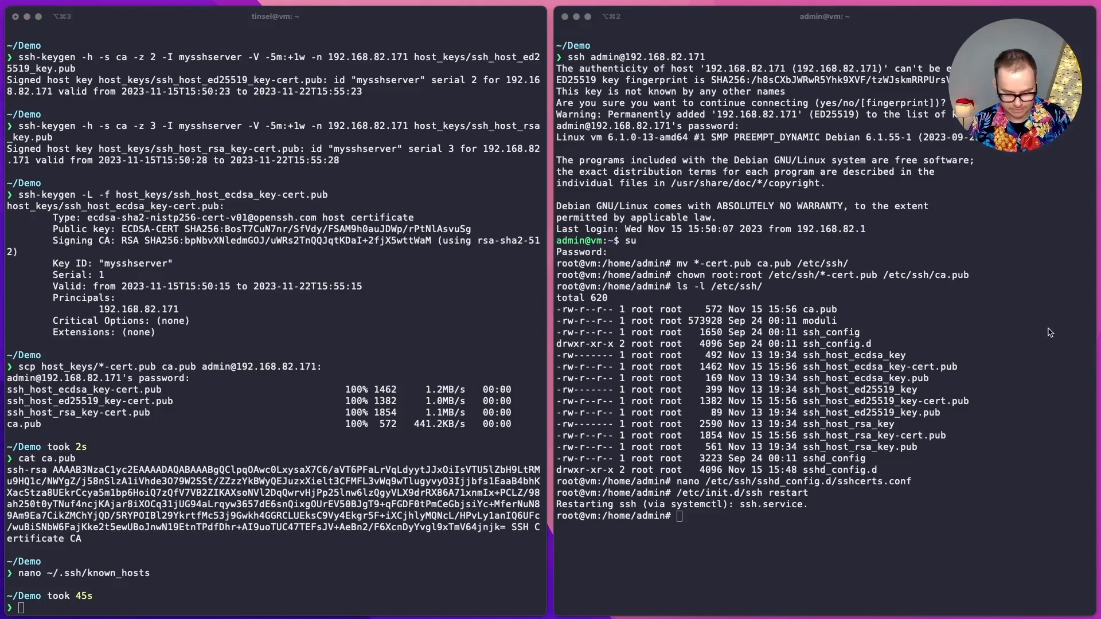
text(ssh admin@192.168.82.171)
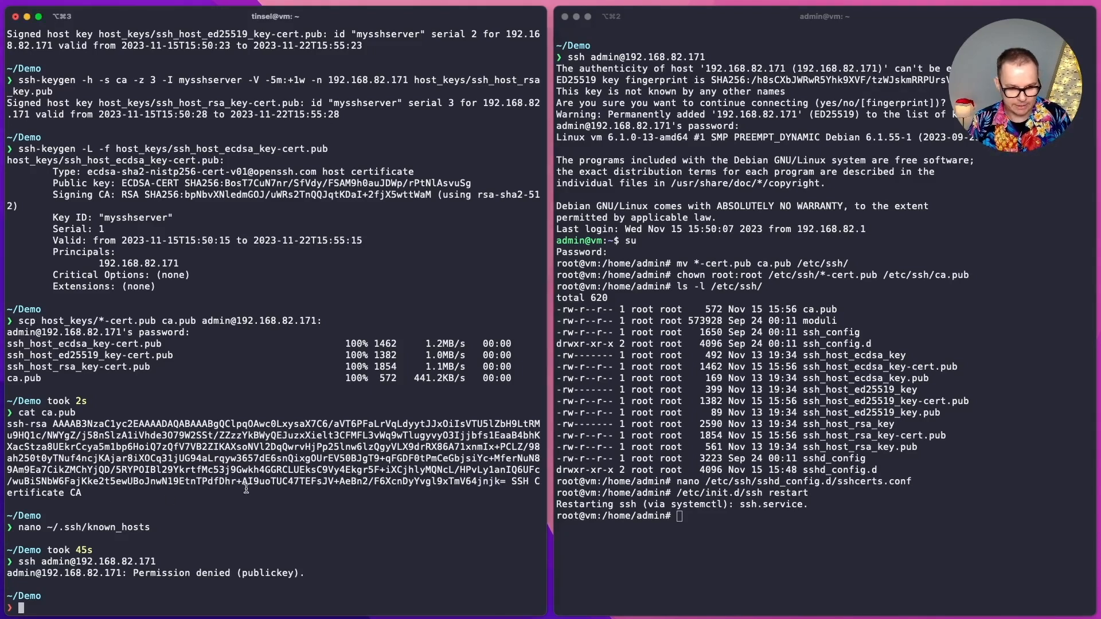
Step: Generate a passphrase-less tinsel_ssh_key pair commented 'Tinsel Upatree' and list the files
text(ssh-keygen -C 'Tinsel Upatree' -f tinsel_ssh_key)
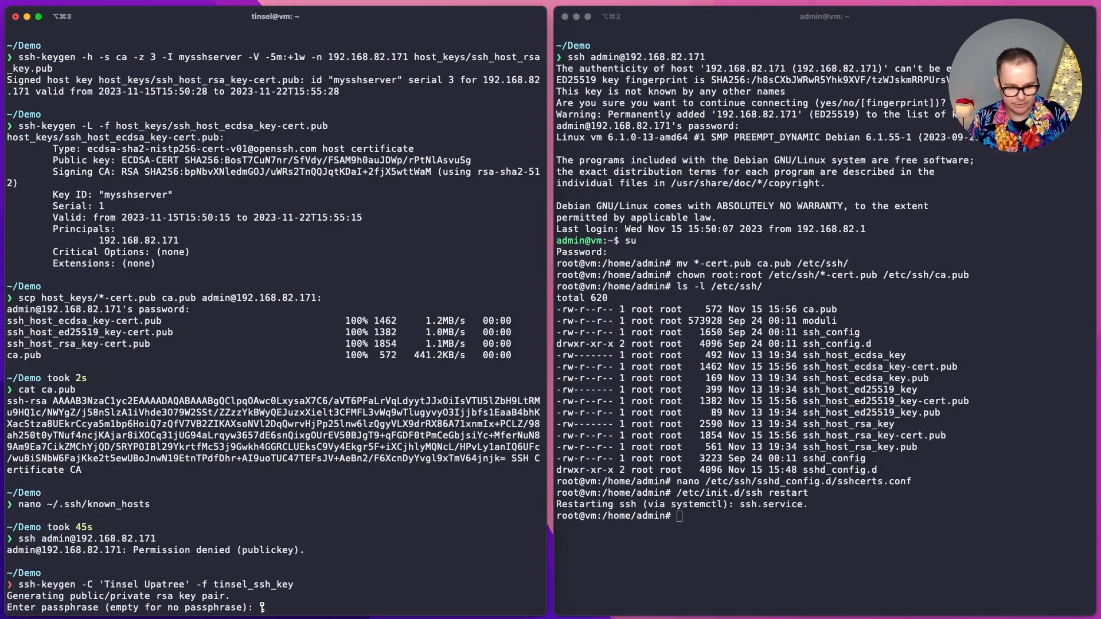
key(enter)
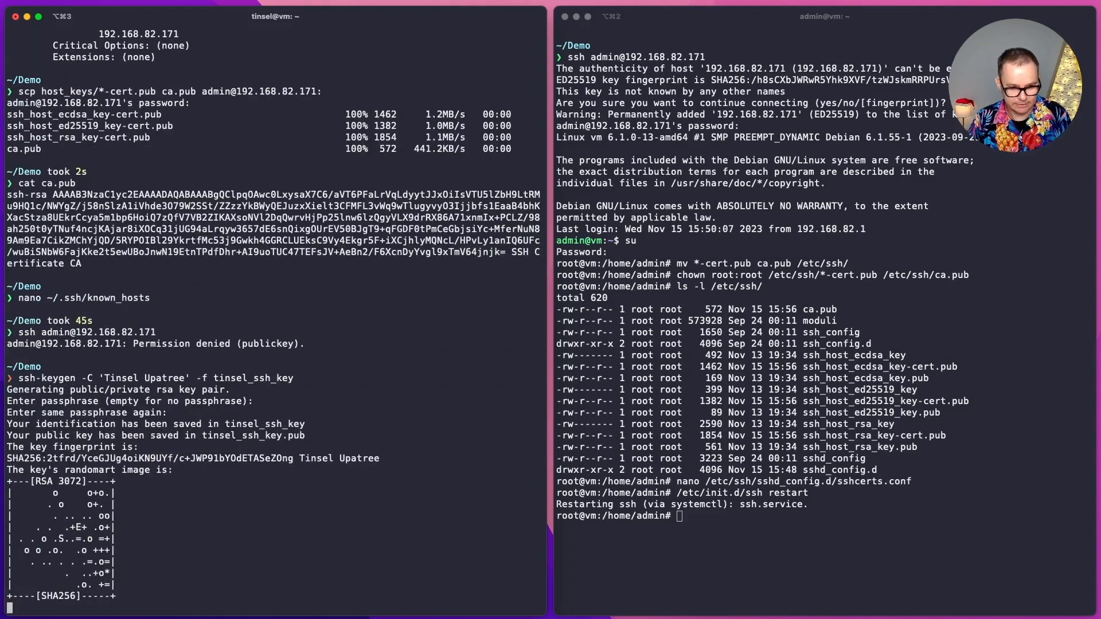
text(ls -l)
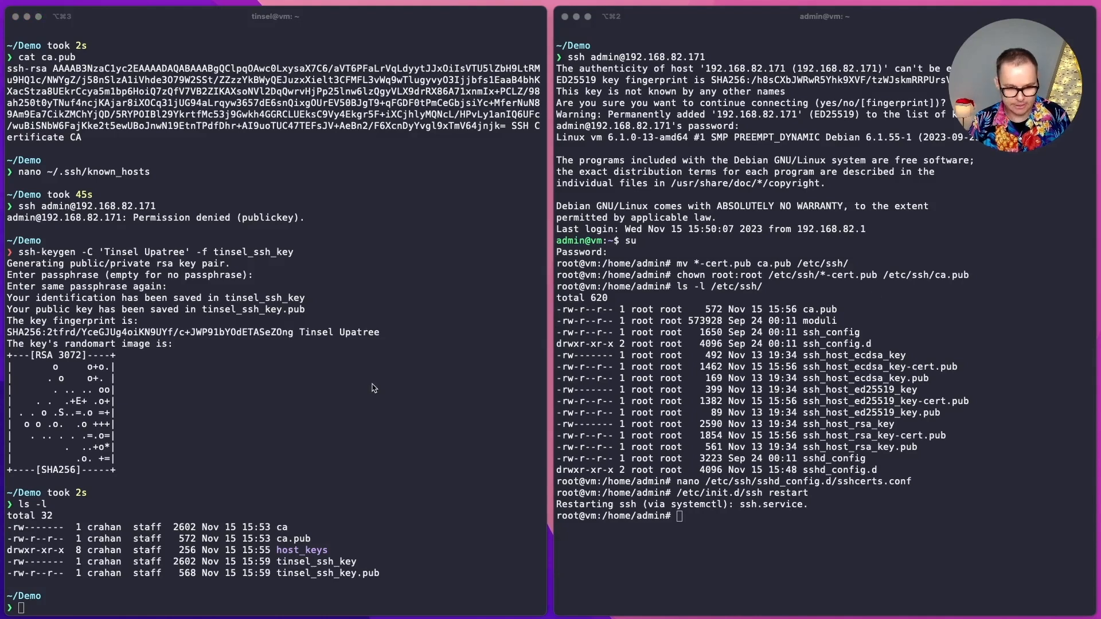
text(ssh-keygen -s ca -z 4 -I 'Tinsel Upatree' -V -5m:+52W -n tinsel tinsel_ssh_key.pub)
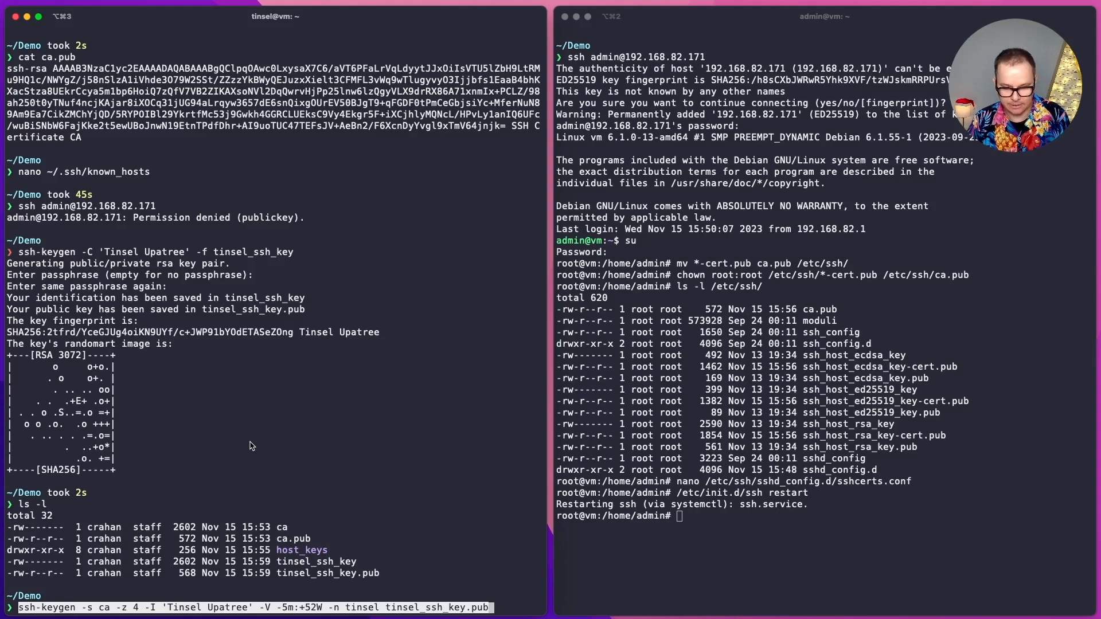
mouse_move(281, 594)
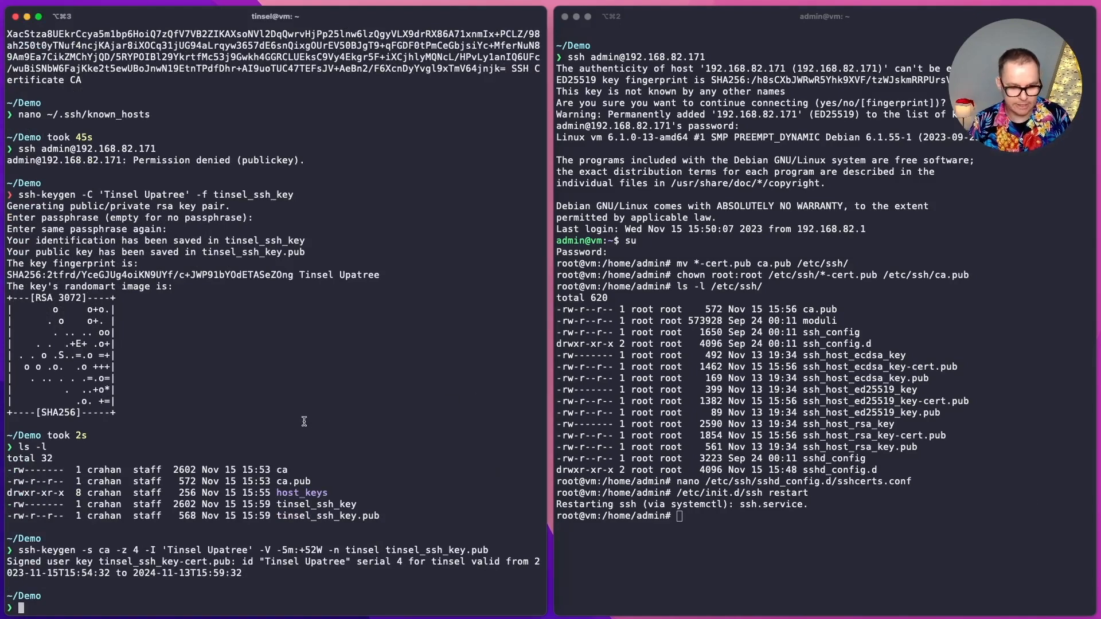
text(ssh tinsel@192.168.82.171 -i tinsel_ssh_key)
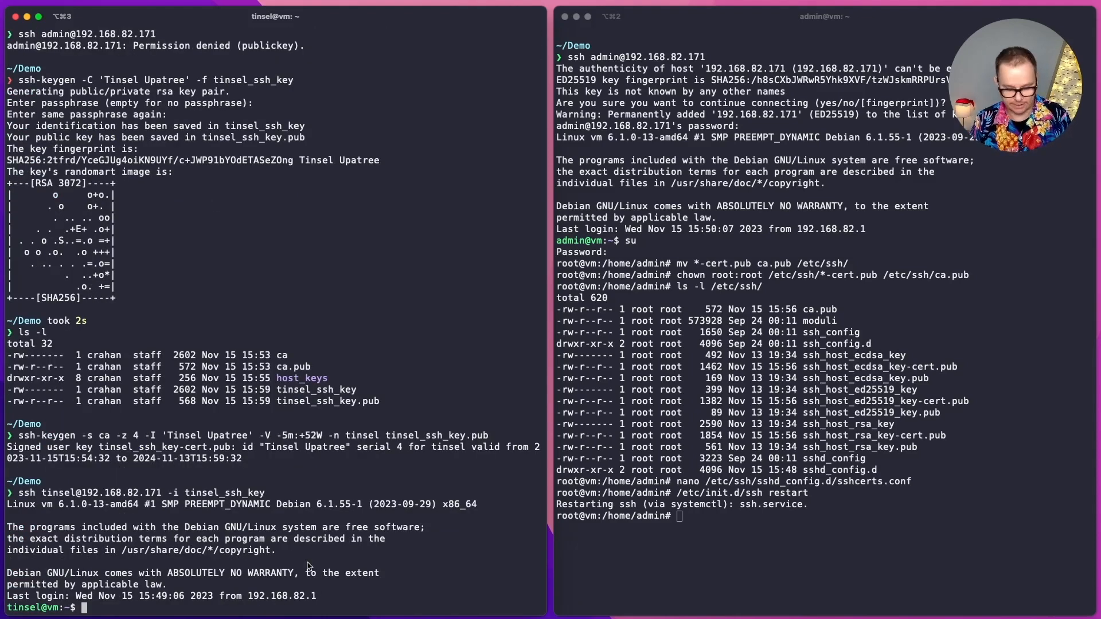
Step: Exit the tinsel SSH session on 192.168.82.171
text(exit)
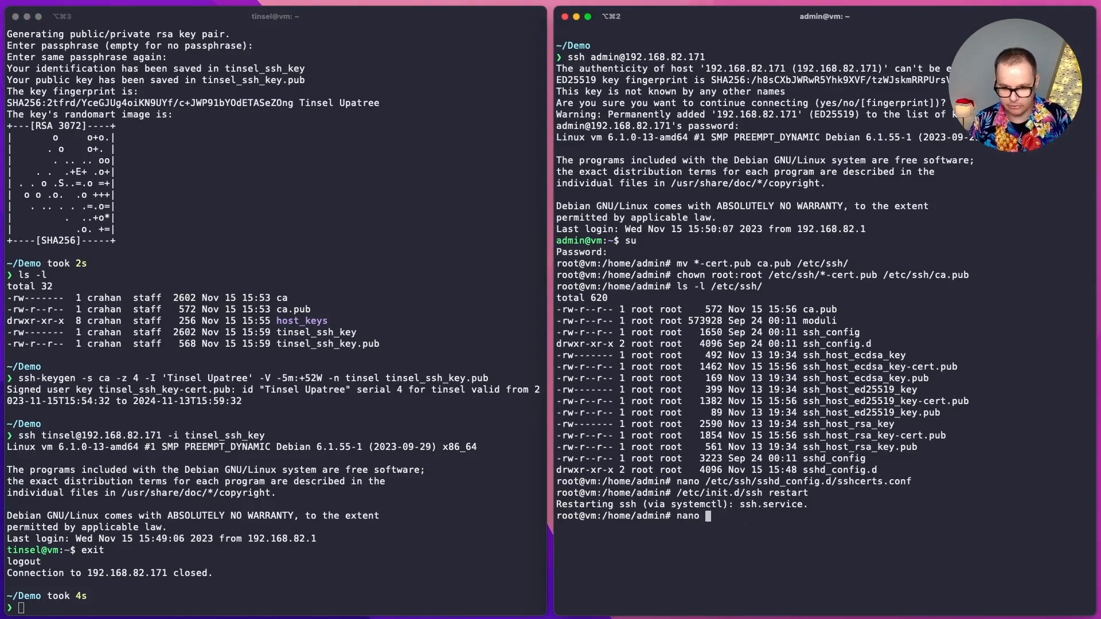
Step: Add AuthorizedPrincipalsFile /etc/ssh/auth_principals/%u to the sshd config and save it
text(/etc/ssh/sshd)
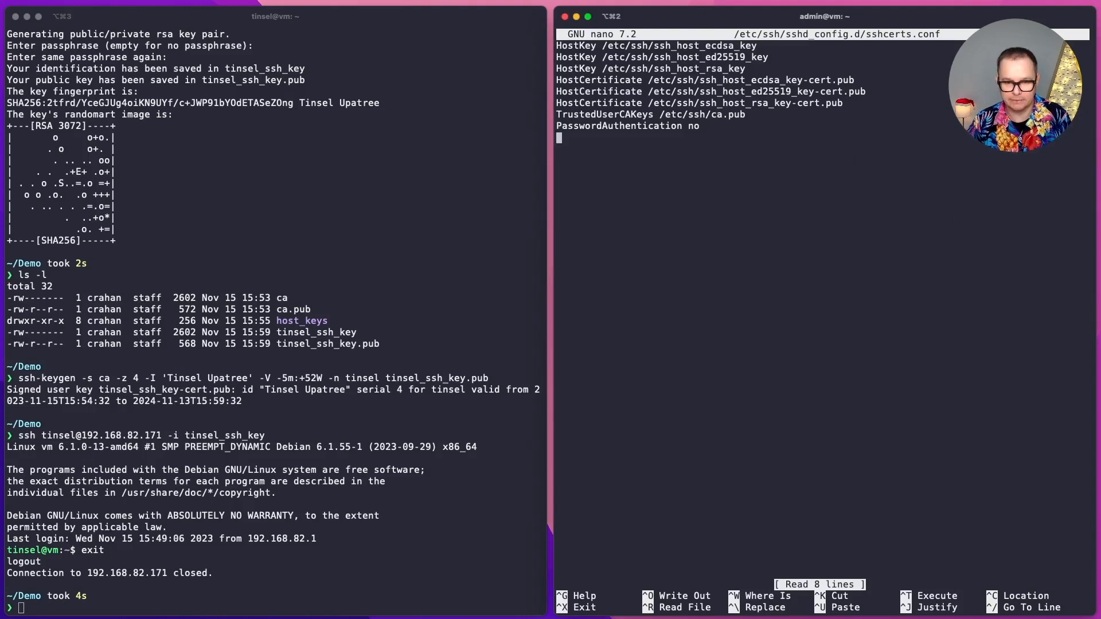
text(AuthorizedPrincipalsFile /etc/ssh/auth_principals/%u)
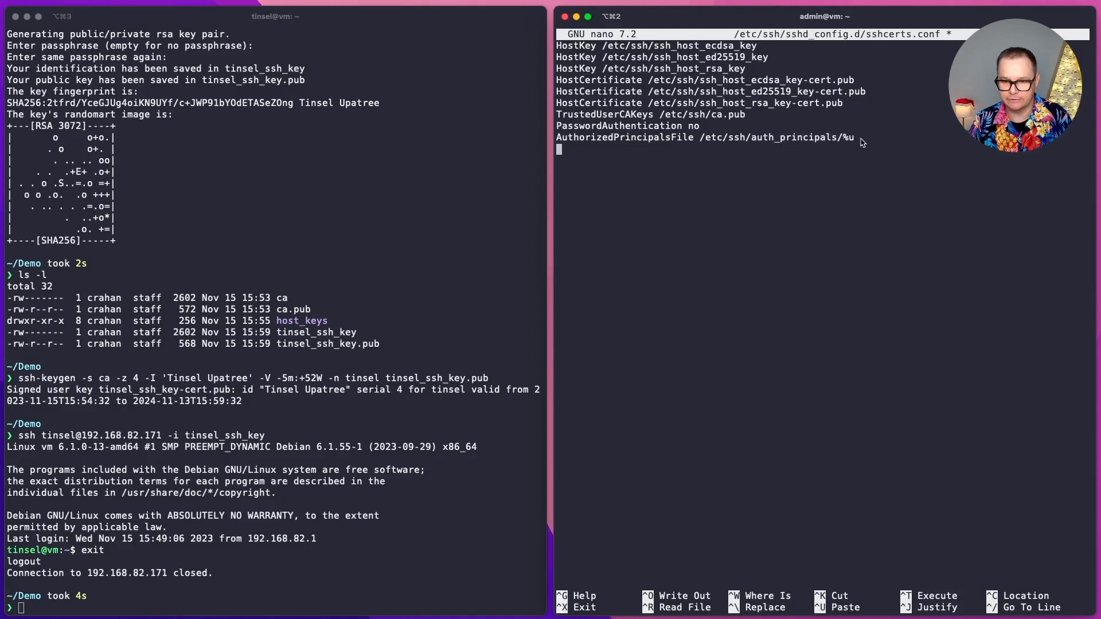
mouse_move(766, 162)
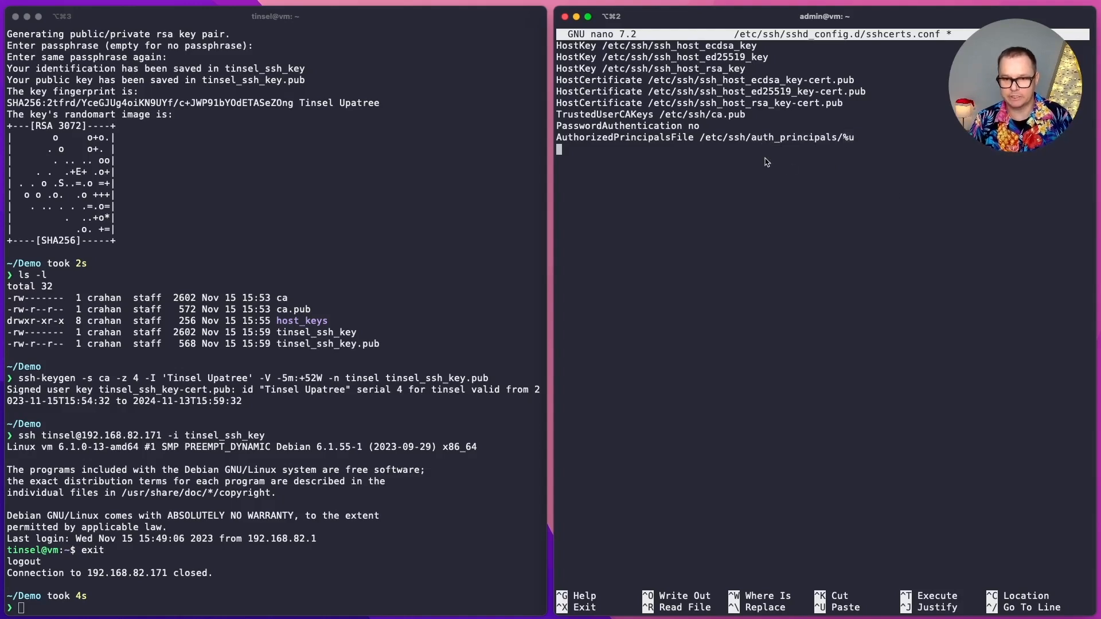
key(ctrl+o)
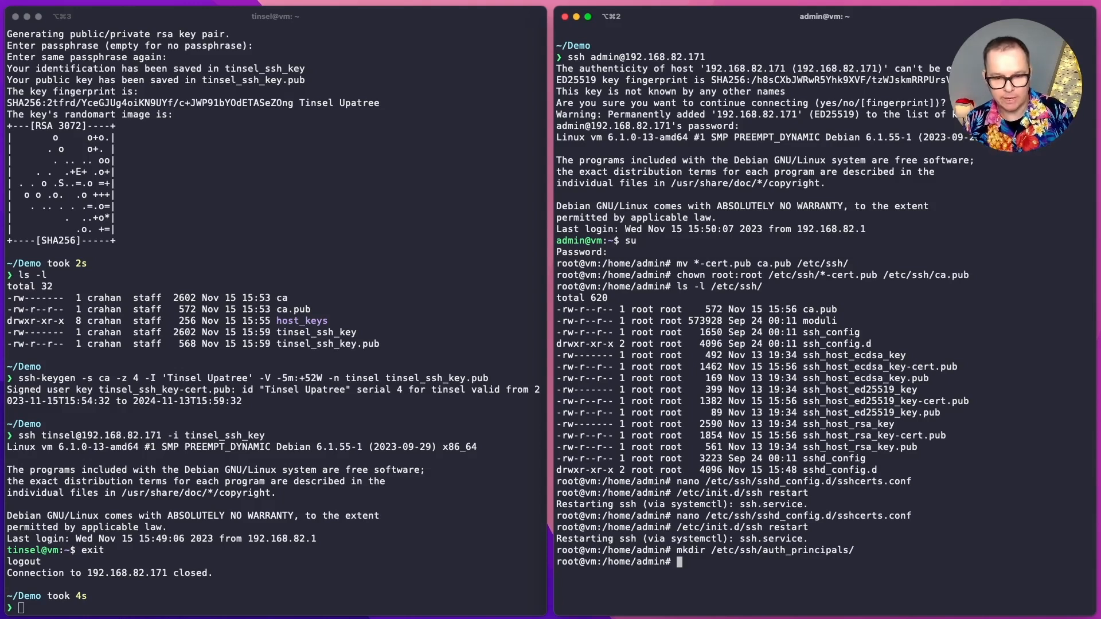
Step: List /home/, then write principals webservers and bigboss into /etc/ssh/auth_principals/deployment
text(ls -l /home/)
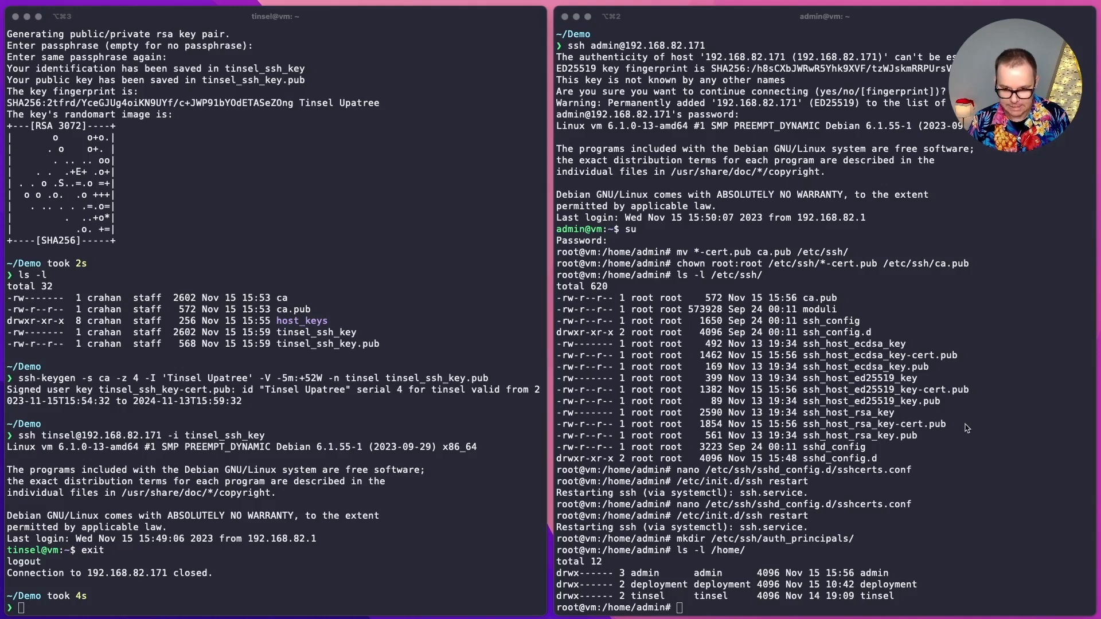
text(echo -e 'webservers\nbigboss' > /etc/ssh/auth_principals/deployment)
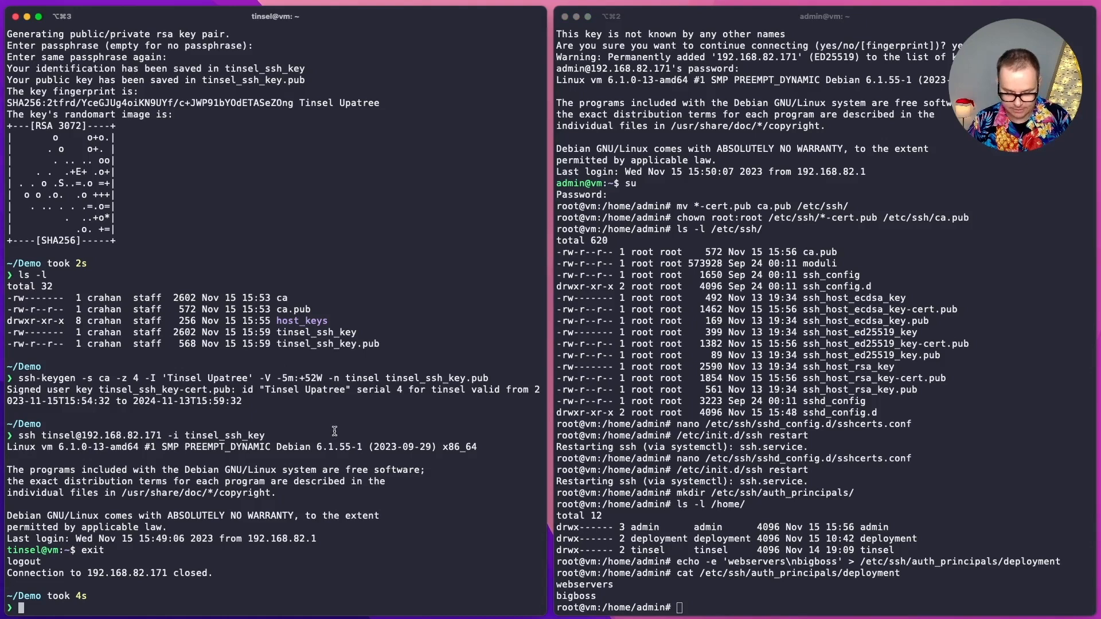
Step: Re-sign tinsel_ssh_key.pub as serial 4 with principal webservers instead of tinsel
text(ssh-keygen -s ca -z 4 -I 'Tinsel Upatree' -V -5m:+52W -n tinsel tinsel_ssh_key.pub)
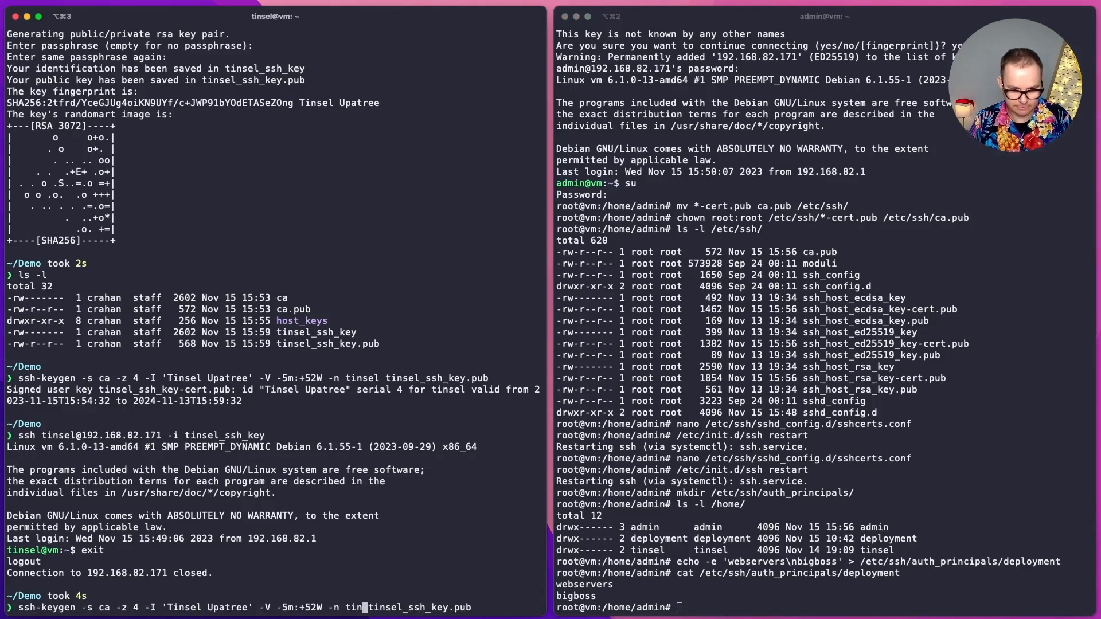
text(webservers)
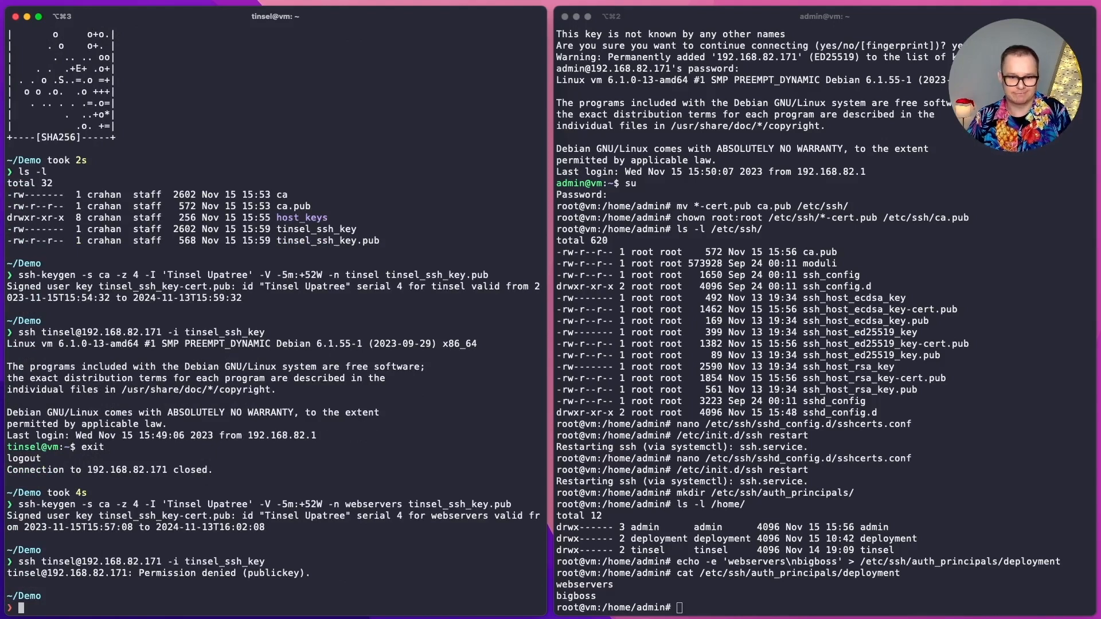
text(ssh tinsel@192.168.82.171 -i tinsel_ssh_key)
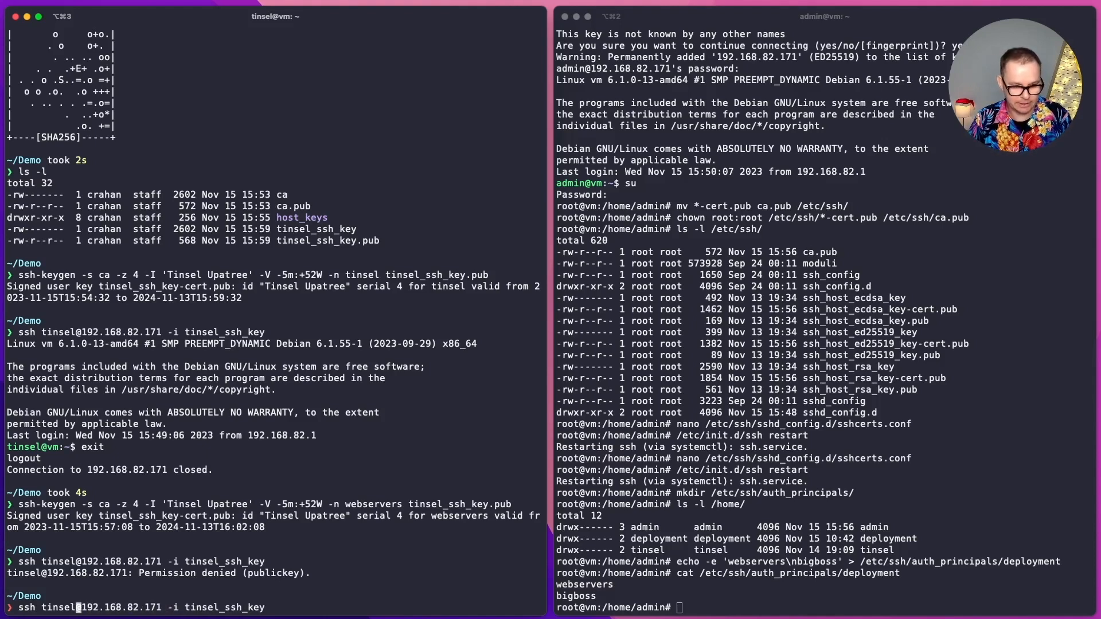
text(deploymen)
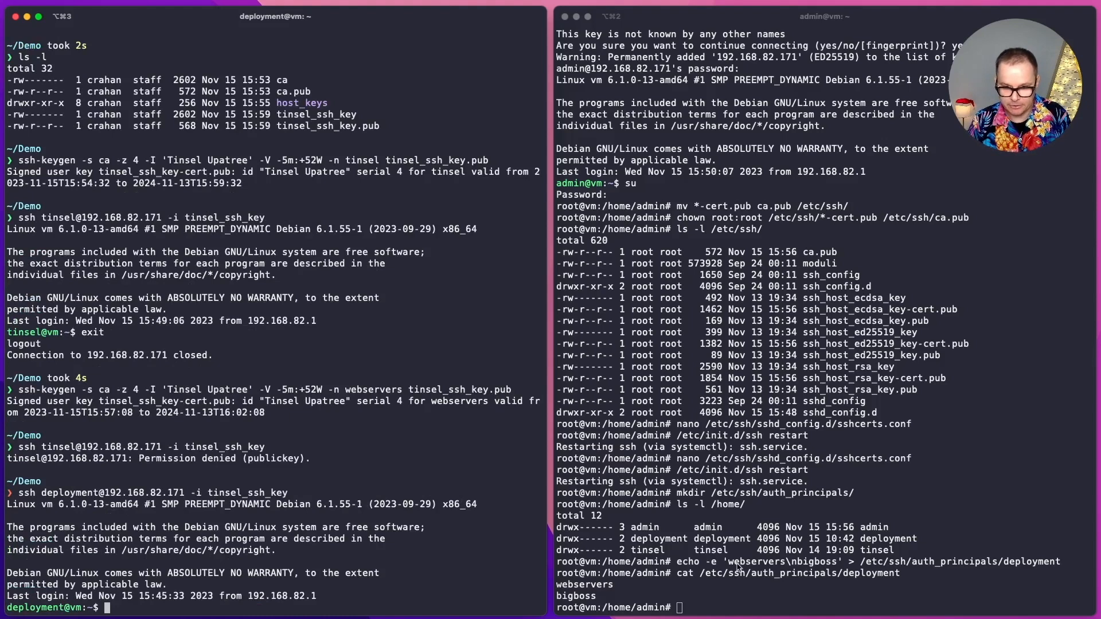
Step: Write principal tinsel into /etc/ssh/auth_principals/tinsel
double_click(758, 561)
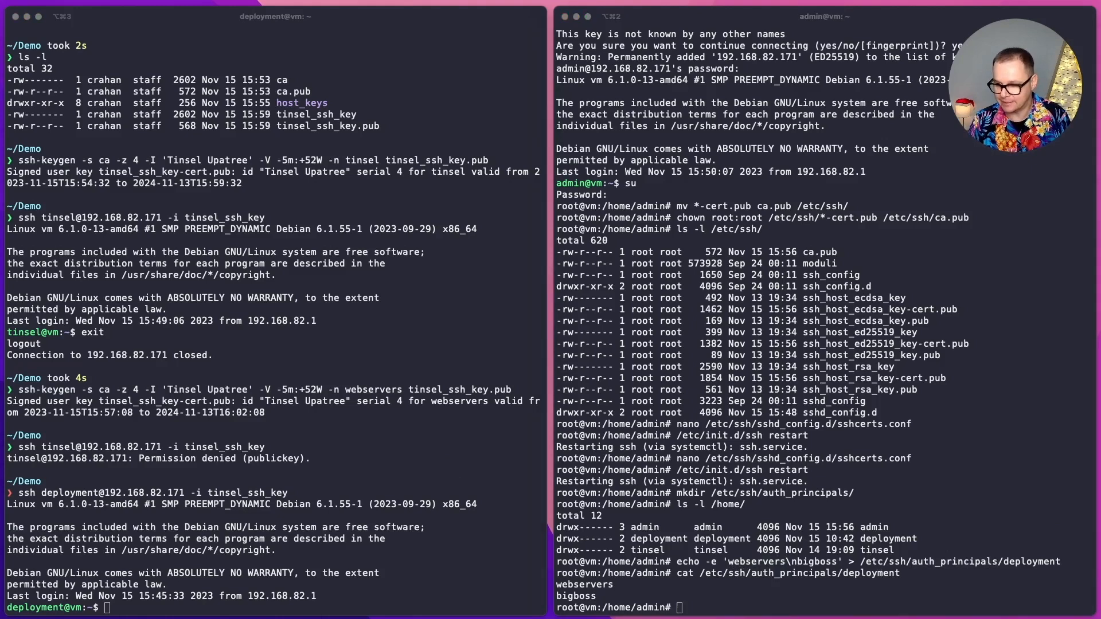
mouse_move(882, 453)
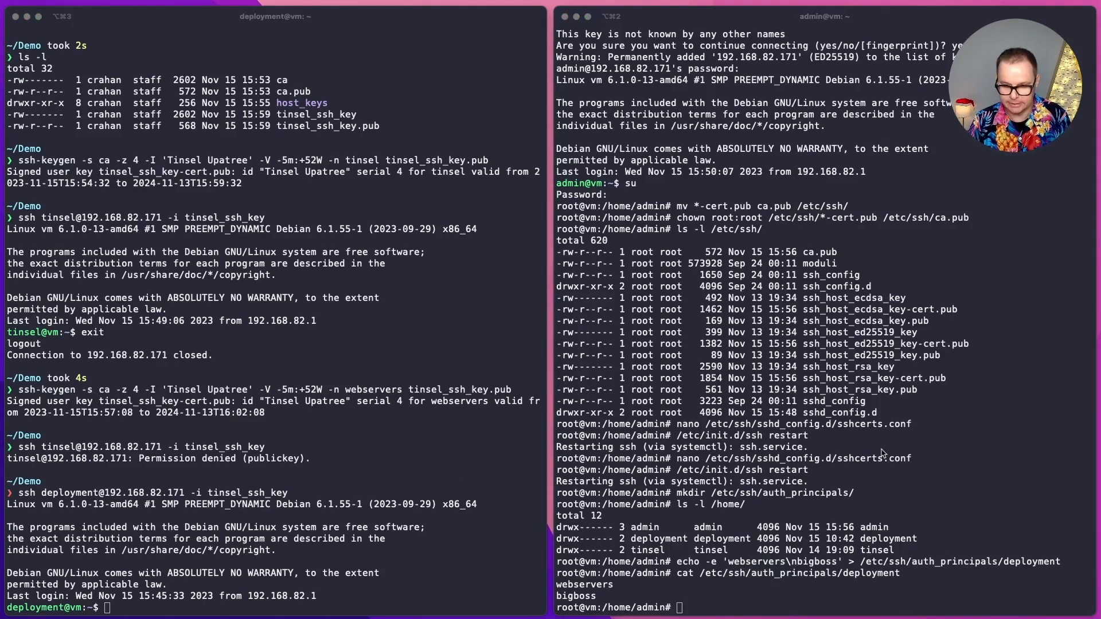
text(echo 'tinsel' > /etc/ssh/auth_principals/tinsel)
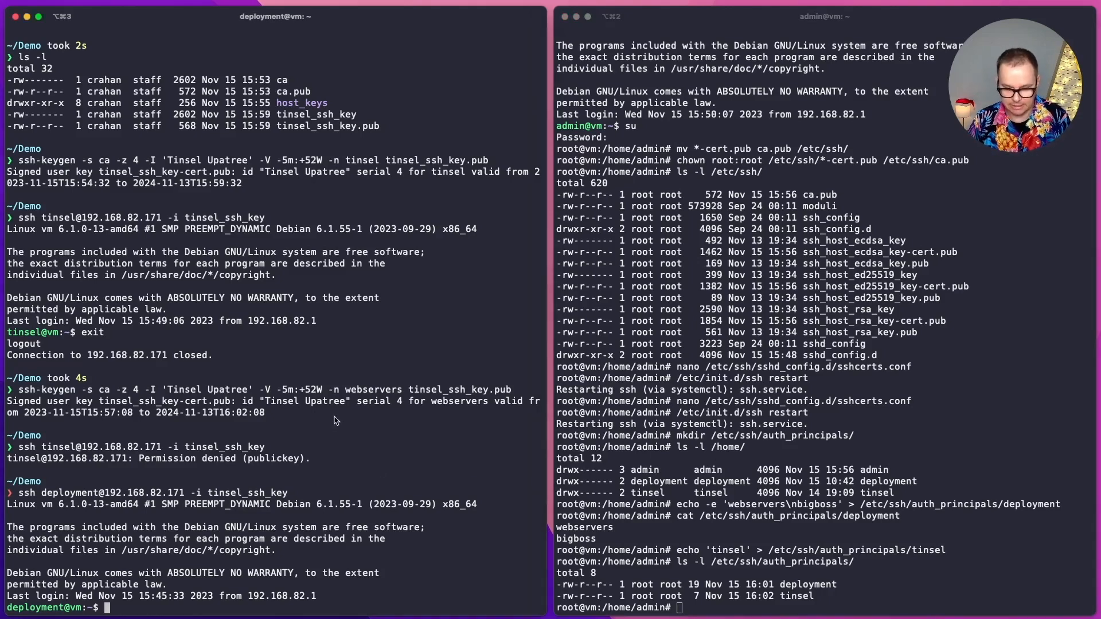
text(exit)
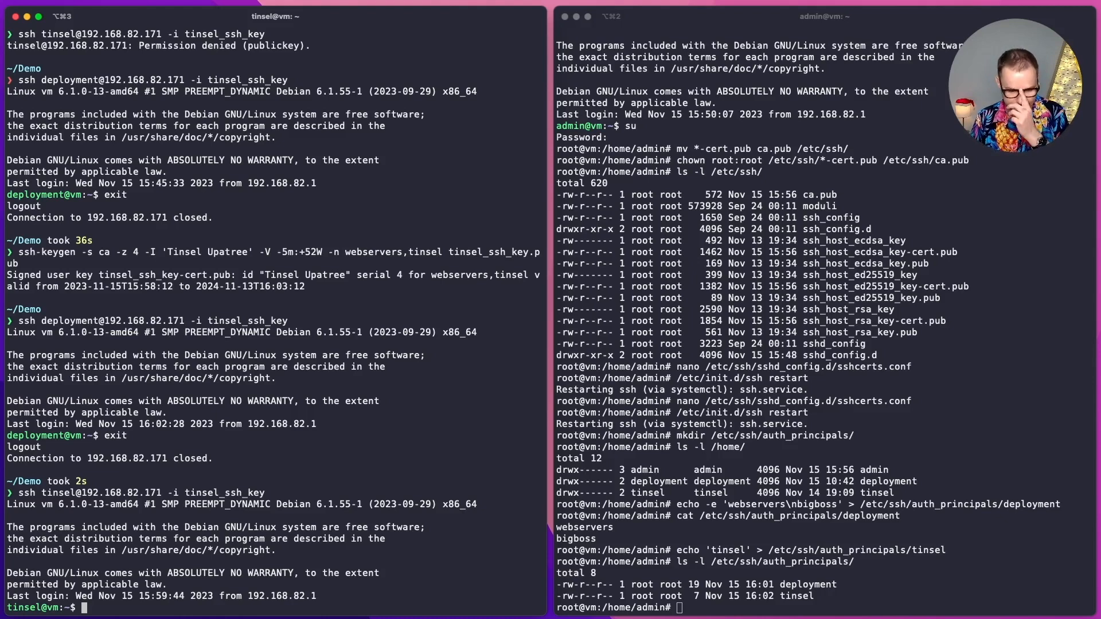
Step: Exit the tinsel SSH session, returning to the local Demo prompt
text(exit)
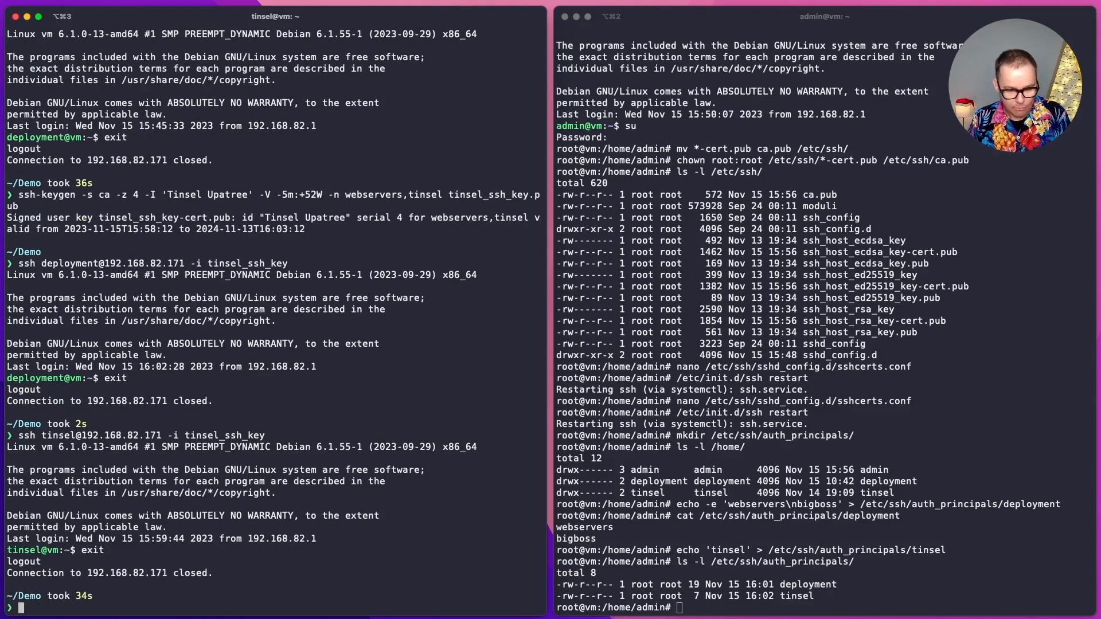